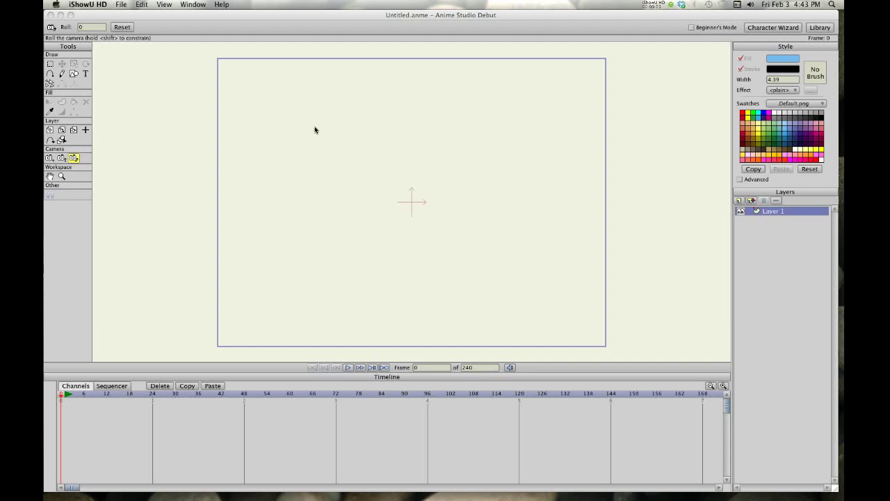
pyautogui.moveTo(495, 28)
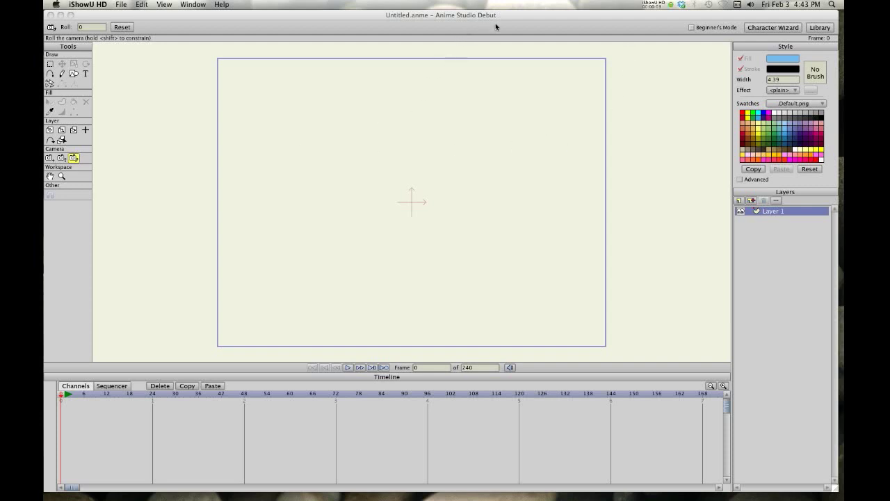
pyautogui.moveTo(110, 13)
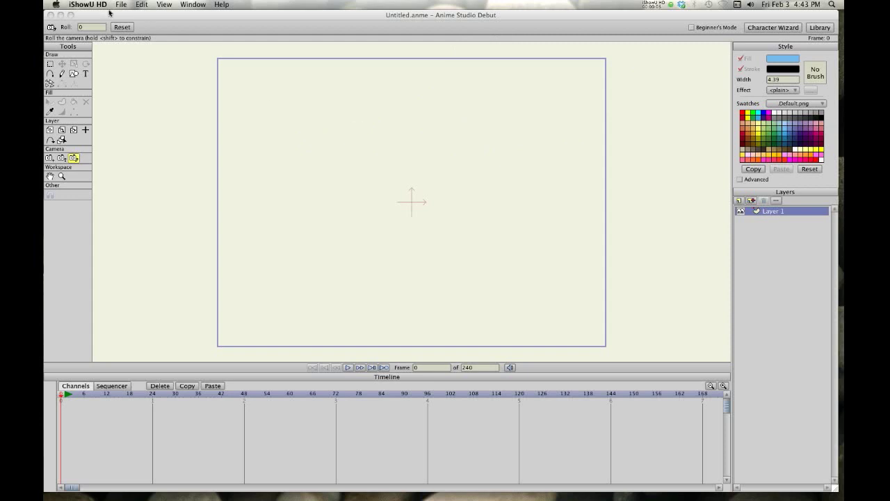
# Draw the large and small circles for the wheel with the Oval tool, undoing misplaced attempts.
pyautogui.click(102, 5)
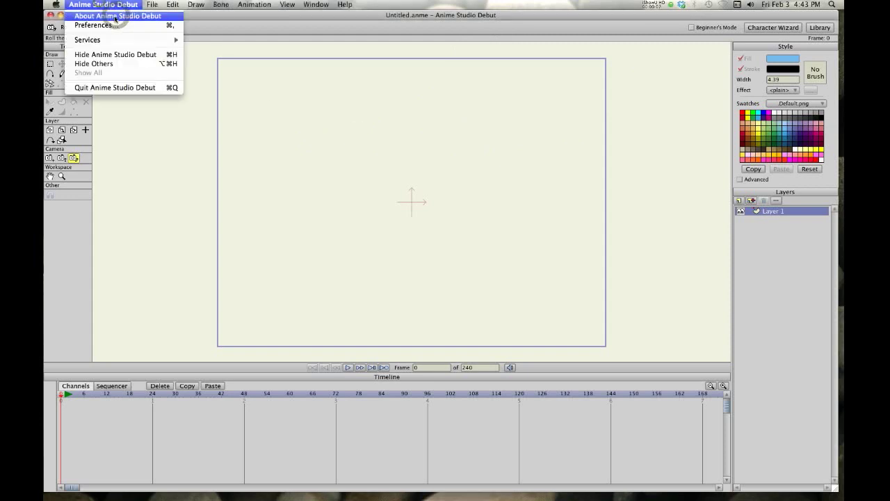
pyautogui.click(117, 15)
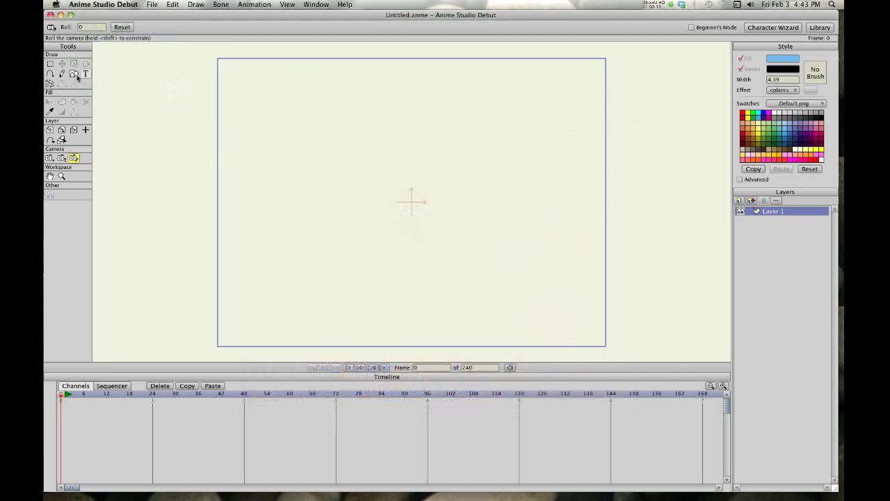
pyautogui.click(73, 74)
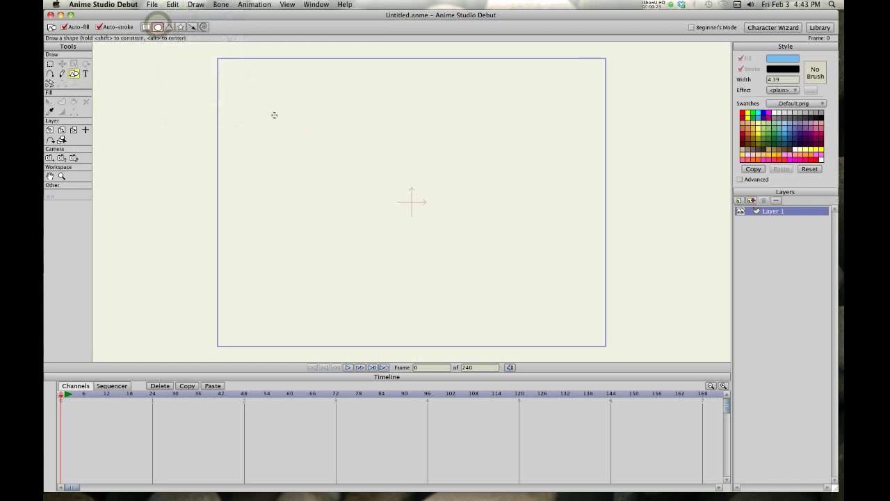
pyautogui.moveTo(272, 114); pyautogui.dragTo(331, 174)
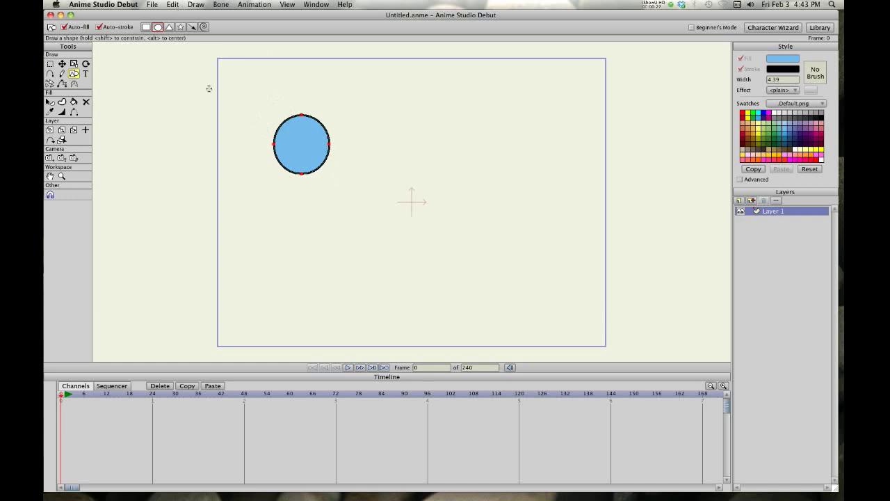
pyautogui.press('cmd+z')
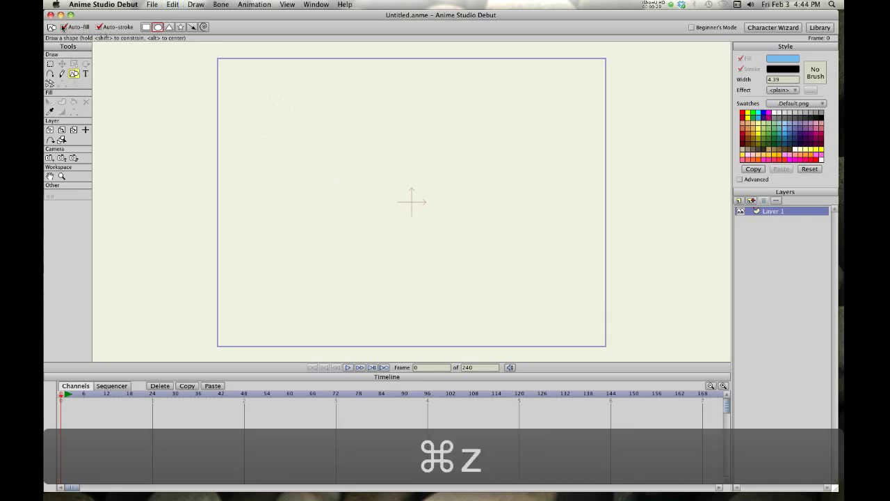
pyautogui.press('cmd+z')
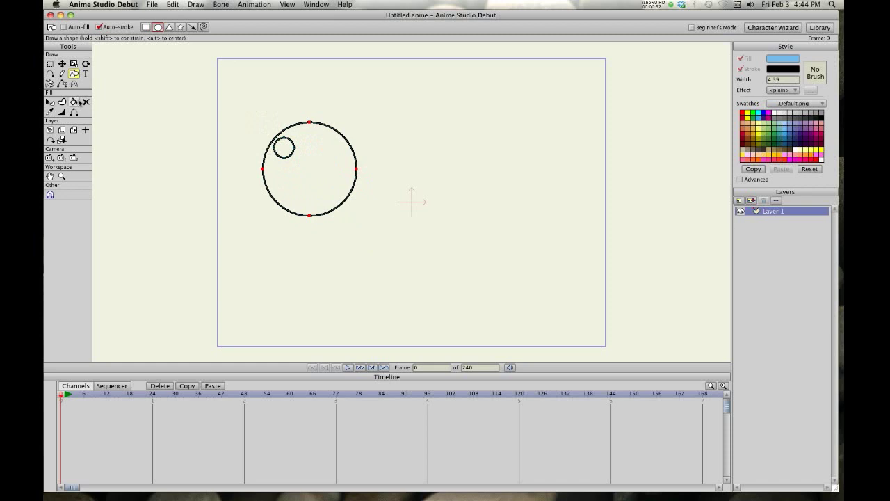
# Fill the ring between the two circles purple with the Paint Bucket.
pyautogui.click(50, 100)
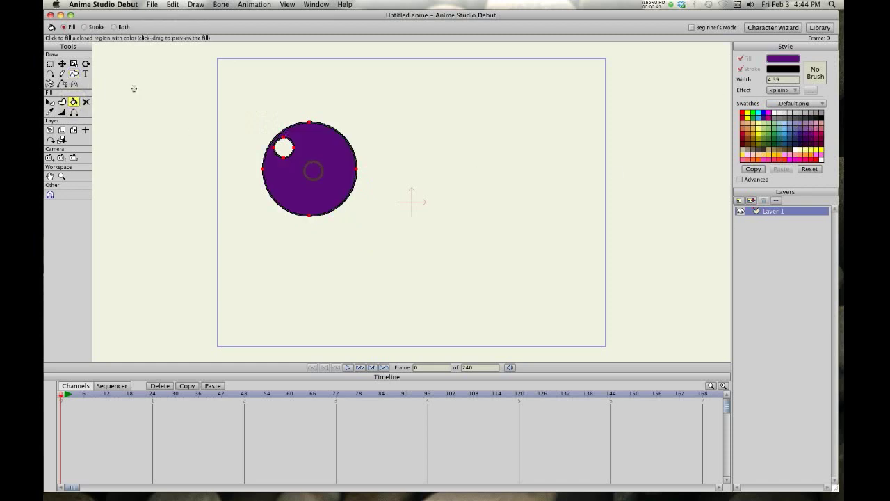
pyautogui.click(50, 64)
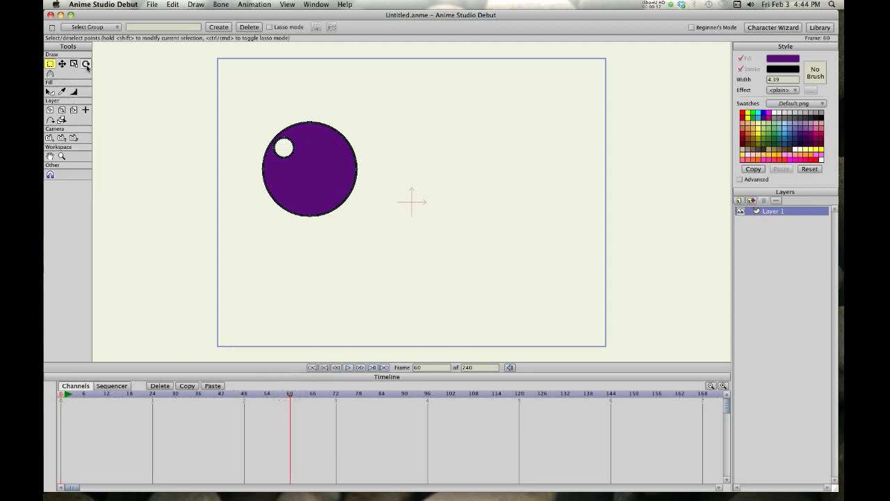
# Select all the wheel's points, keyframe them at frame 60, then rewind and preview playback.
pyautogui.click(86, 63)
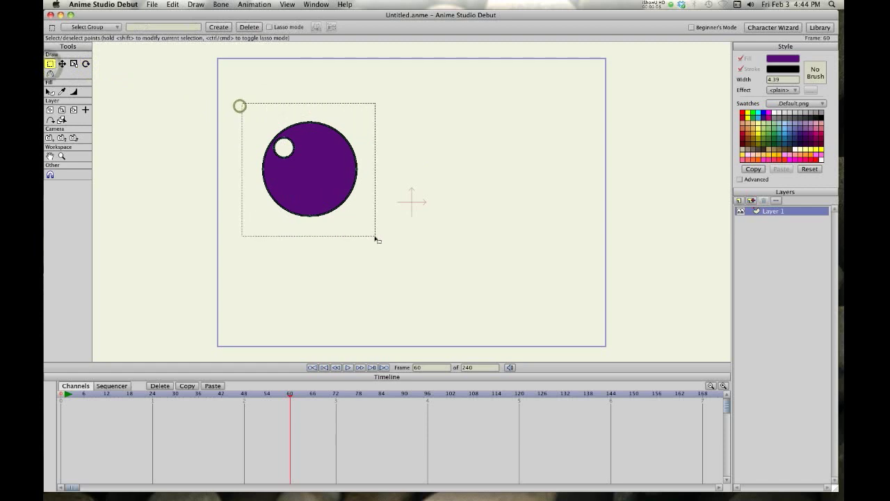
pyautogui.click(86, 64)
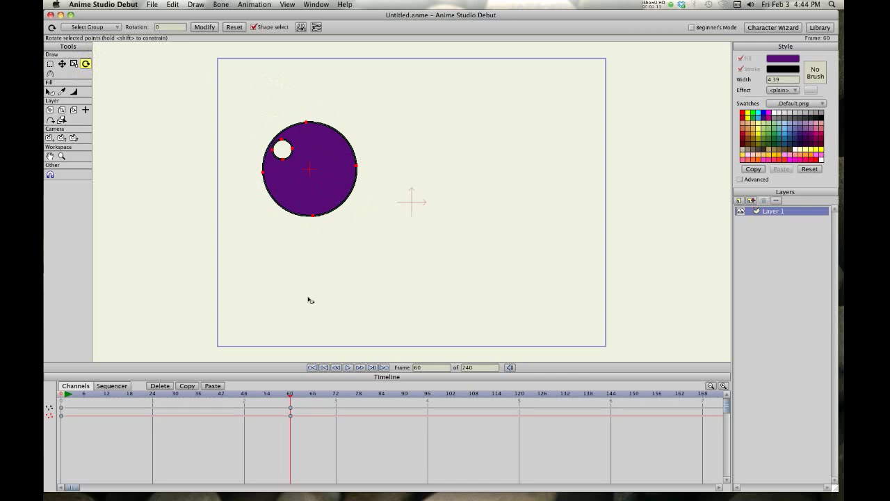
pyautogui.click(348, 367)
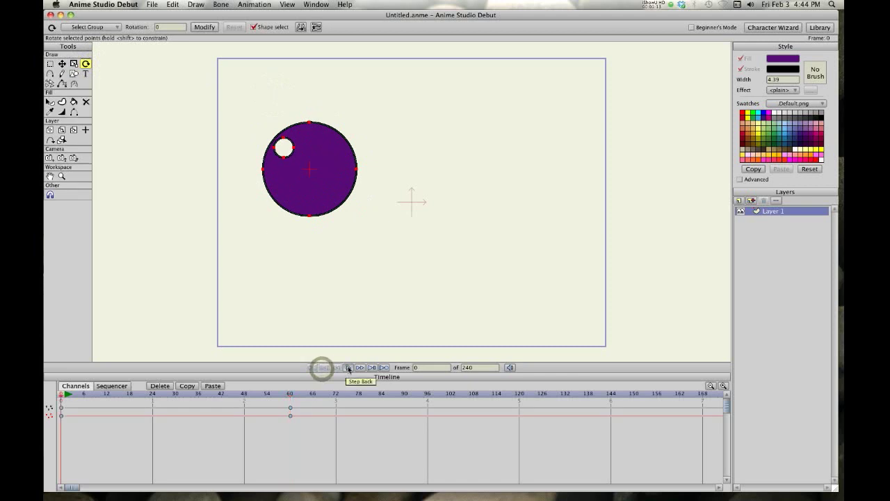
pyautogui.click(348, 367)
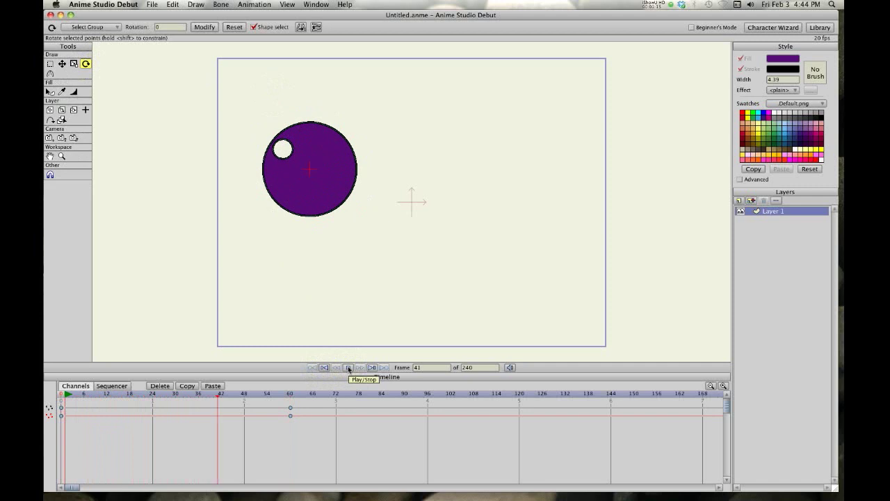
pyautogui.click(348, 367)
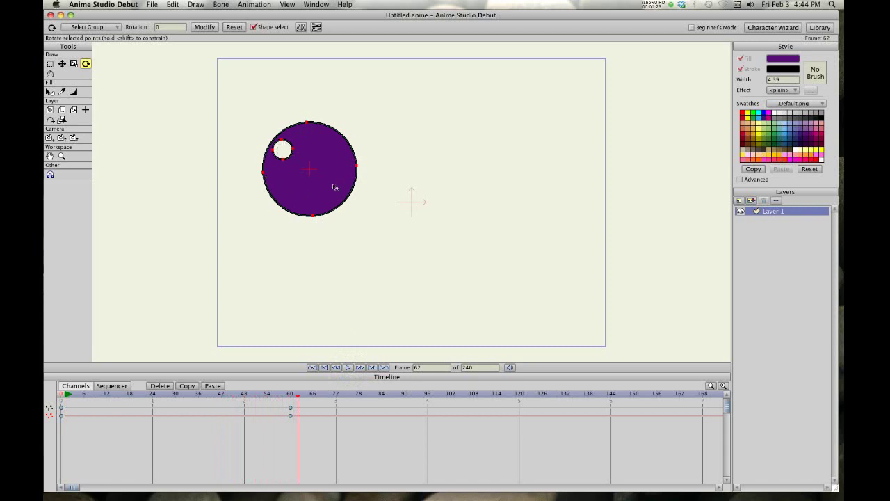
pyautogui.moveTo(257, 179)
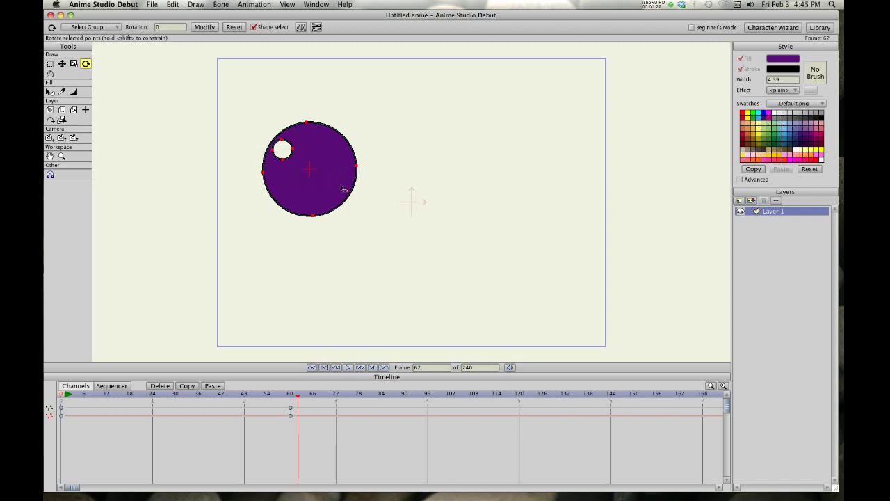
pyautogui.moveTo(275, 181)
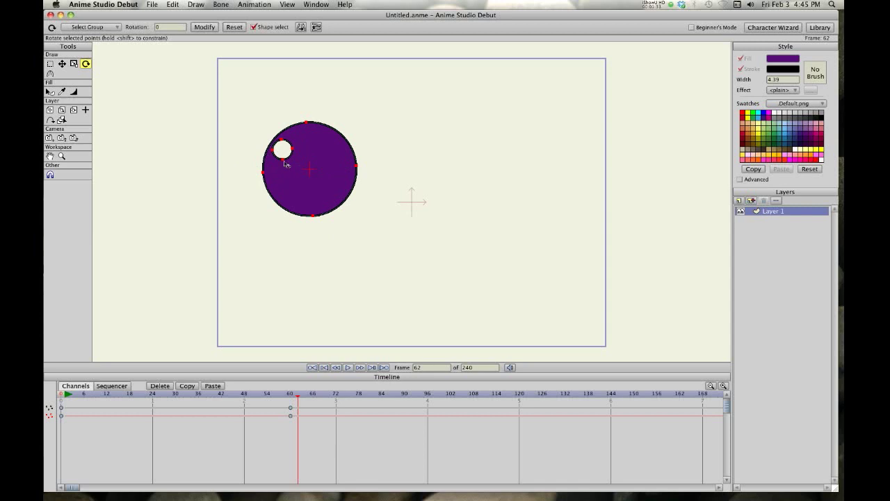
pyautogui.moveTo(310, 302)
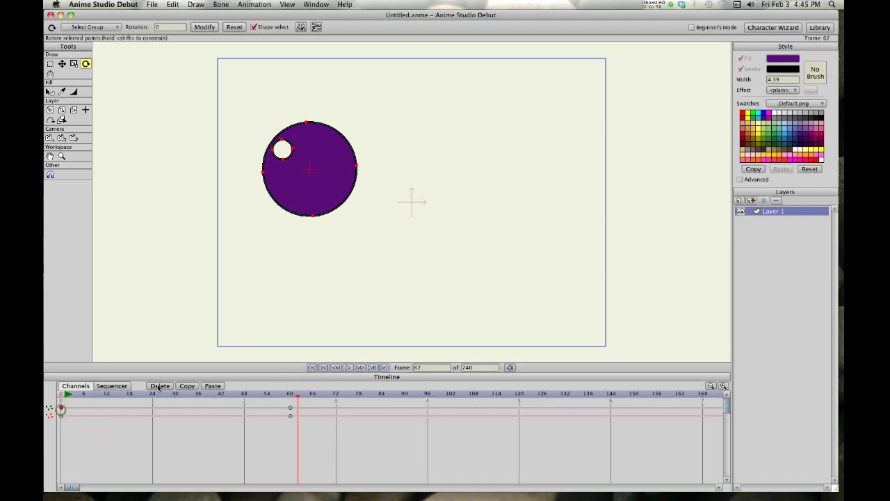
# Delete the old keyframes and rotate the wheel's points at frame 60 so the hole swings lower-right.
pyautogui.click(160, 385)
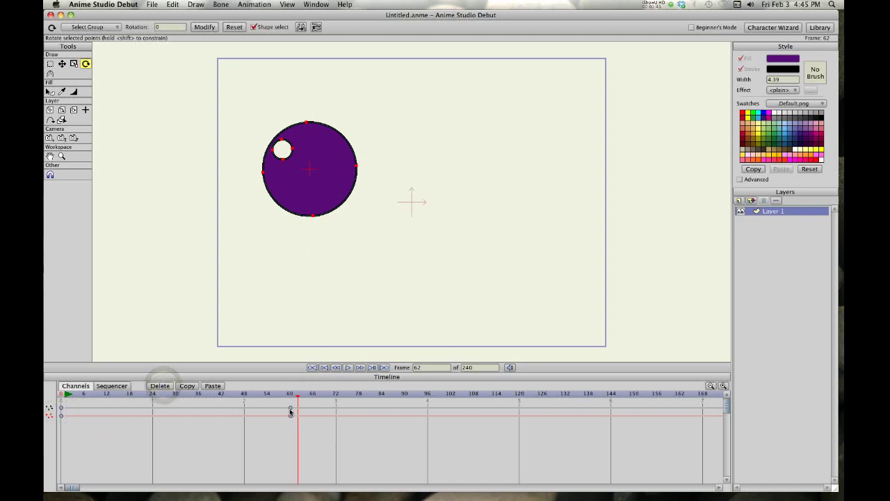
pyautogui.click(158, 385)
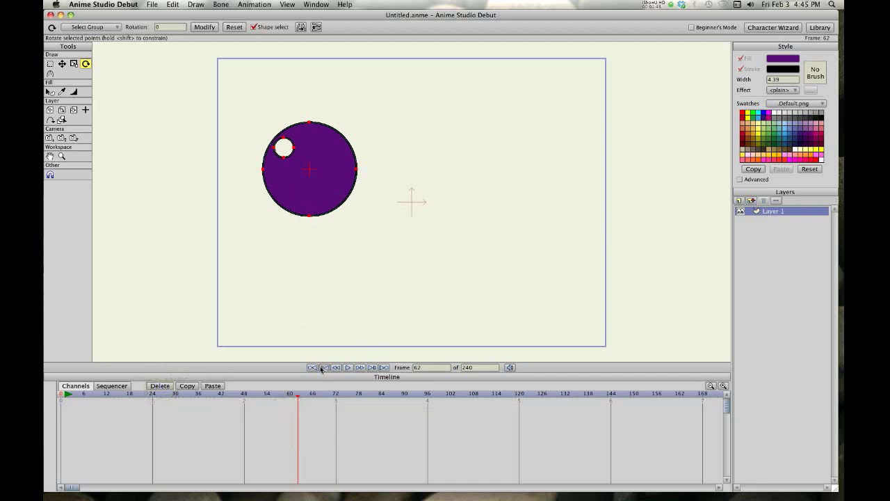
pyautogui.click(323, 367)
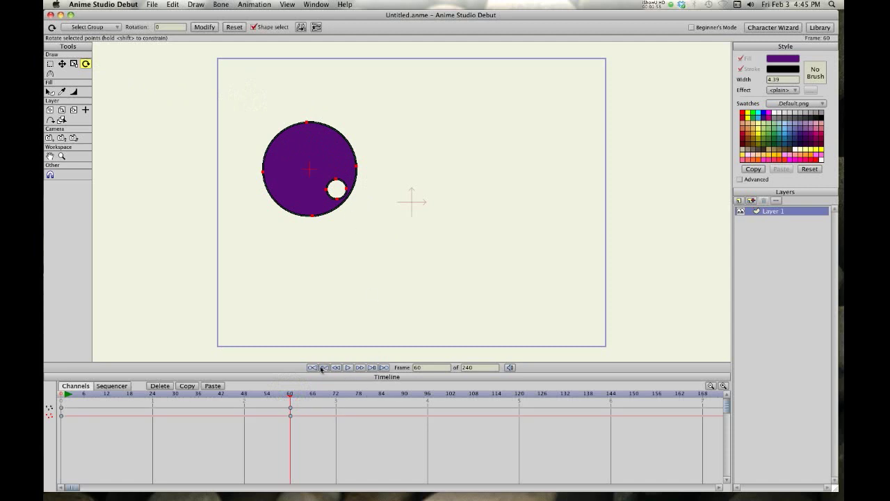
# Preview the turning wheel with Play/Stop, step back through frames, and rewind to frame 0.
pyautogui.click(348, 367)
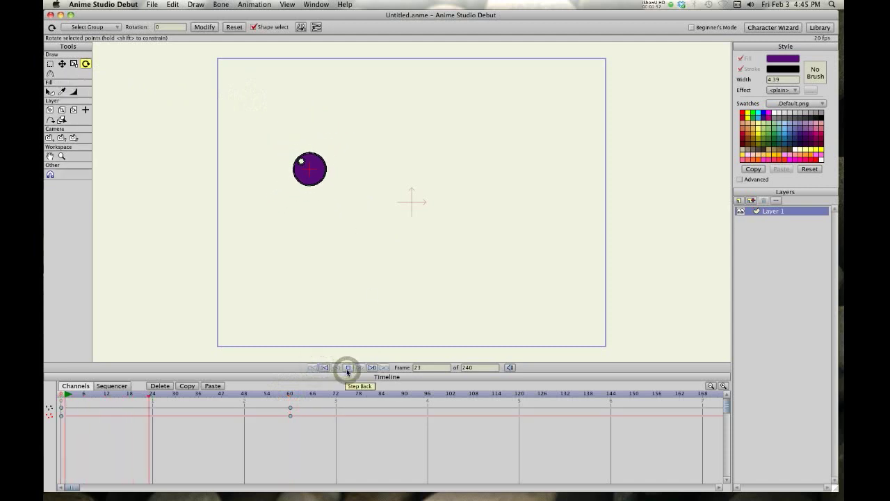
pyautogui.click(348, 367)
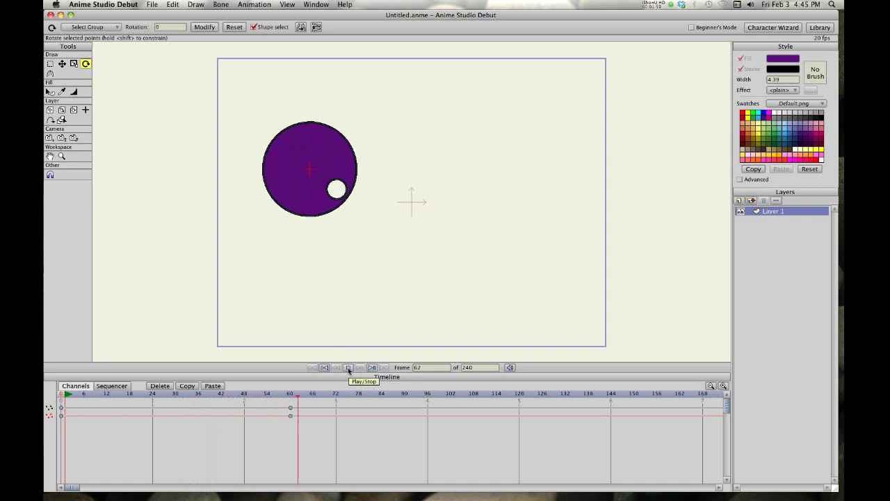
pyautogui.click(348, 367)
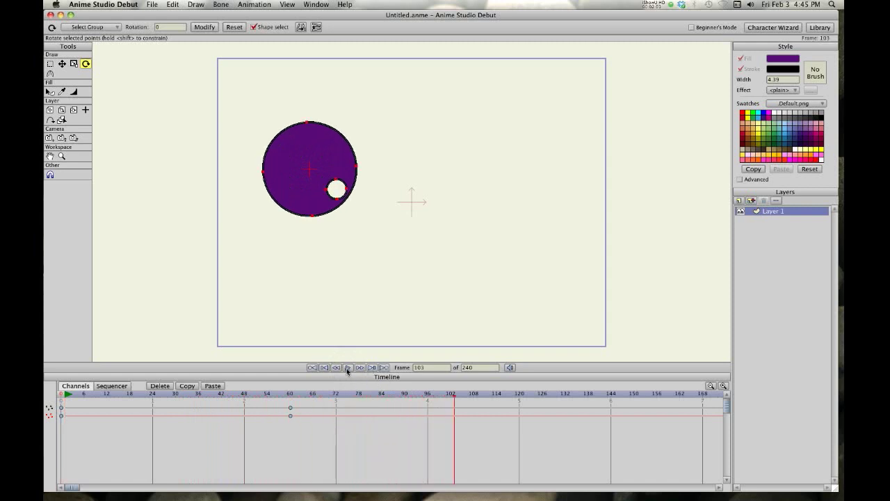
pyautogui.click(347, 367)
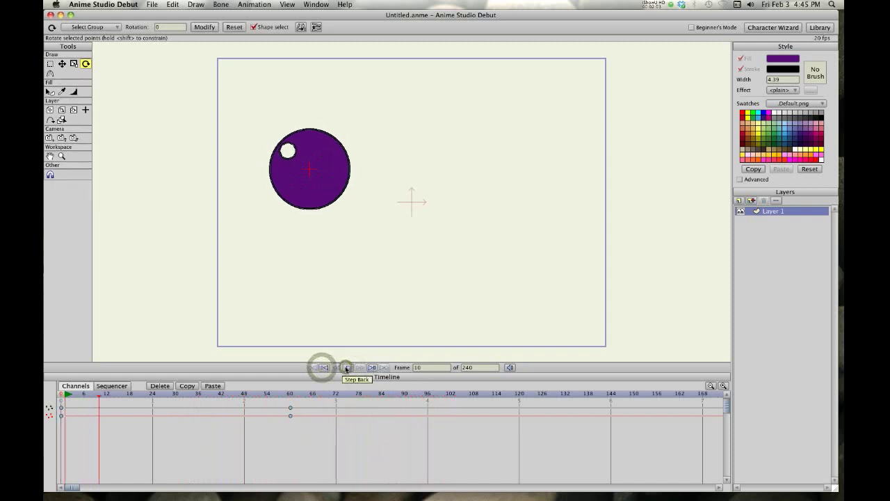
pyautogui.click(359, 367)
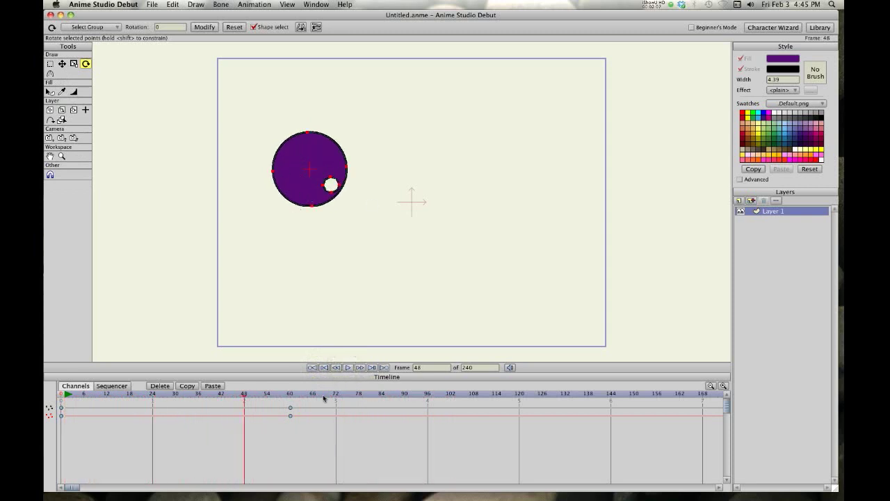
pyautogui.click(323, 367)
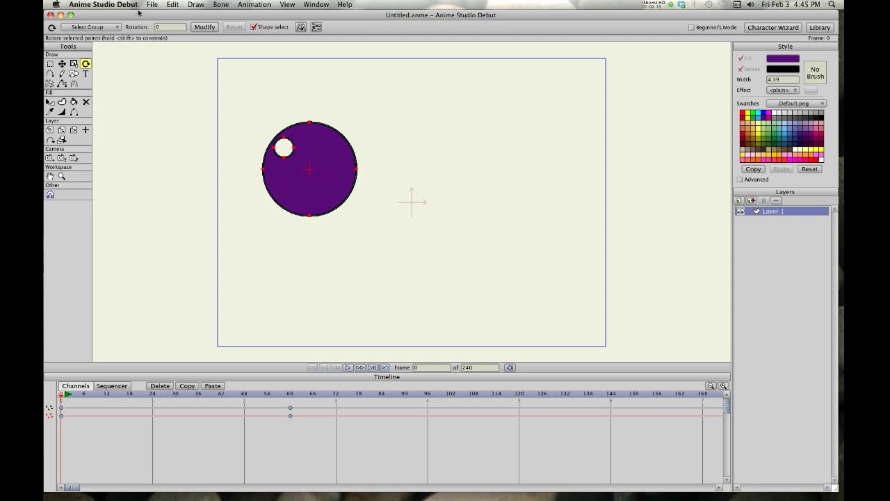
# Delete the animated wheel and redraw a fresh purple wheel with a white hole, no keyframes.
pyautogui.click(151, 4)
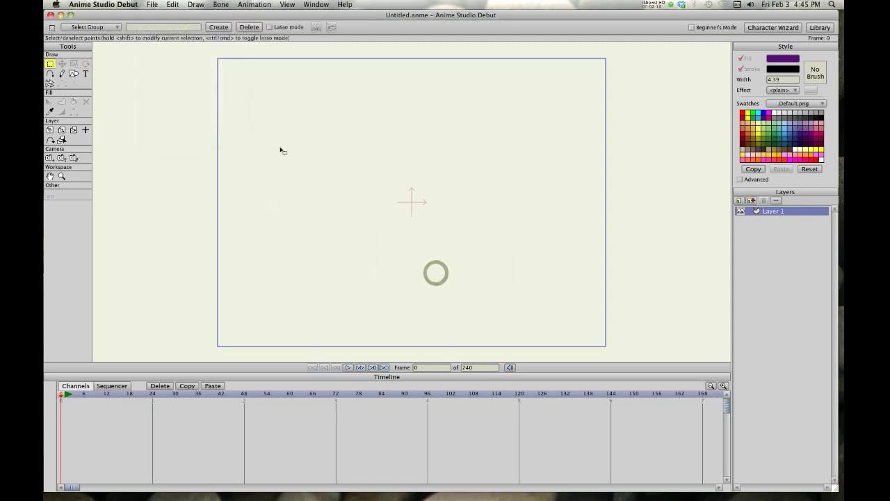
pyautogui.click(61, 74)
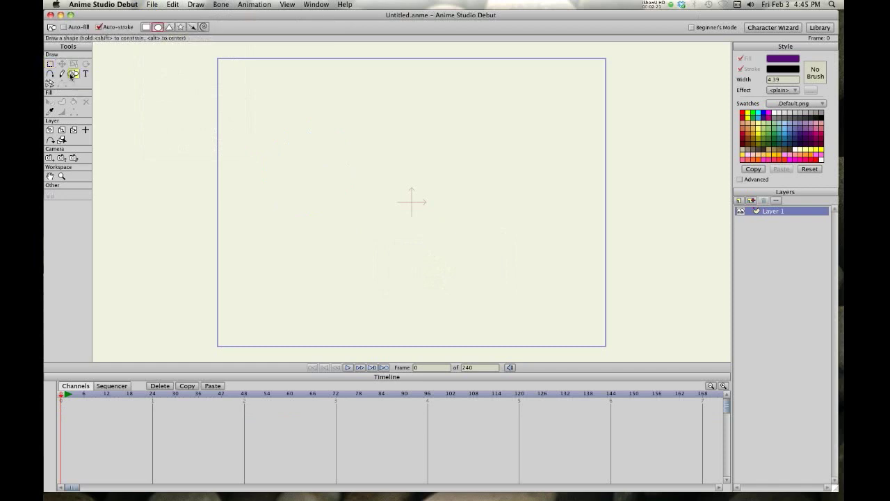
pyautogui.moveTo(295, 151); pyautogui.dragTo(319, 174)
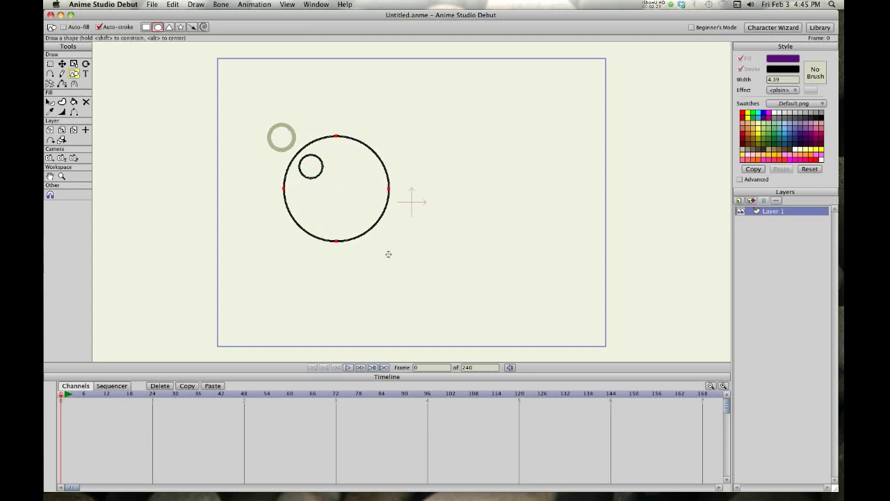
pyautogui.click(75, 102)
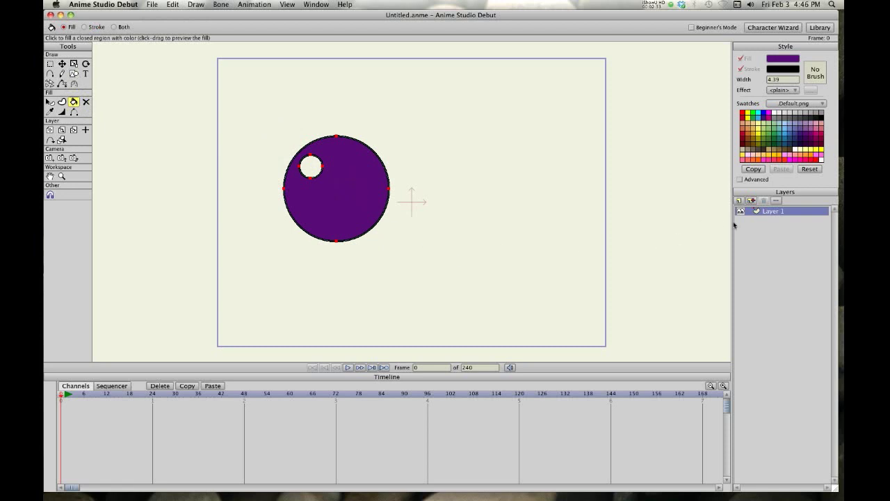
# Add a new Bone layer and rename it RotatingWheel.
pyautogui.click(737, 201)
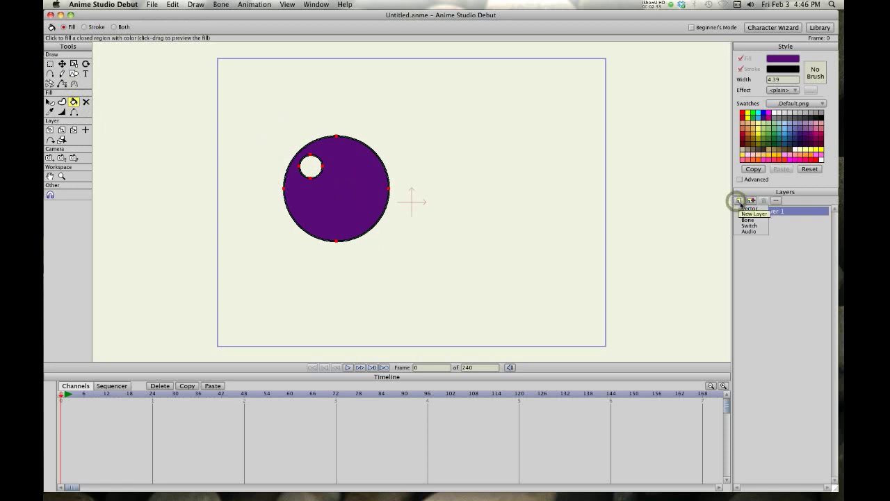
pyautogui.click(747, 220)
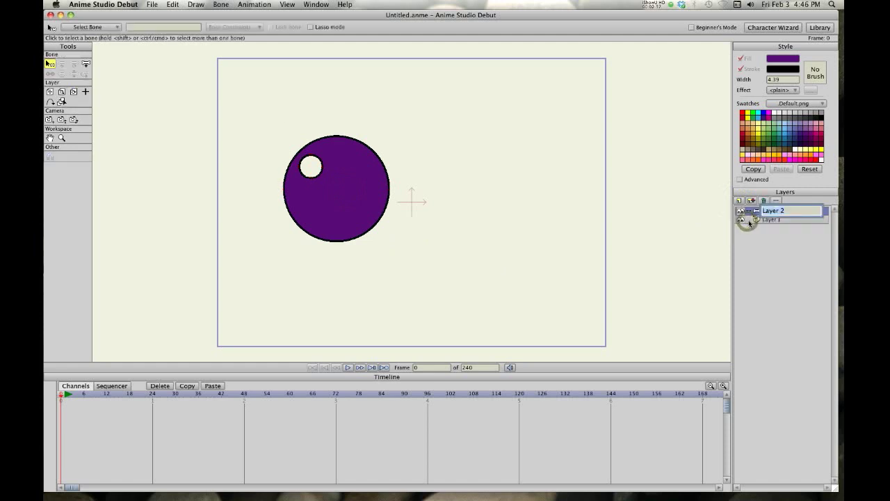
pyautogui.click(748, 219)
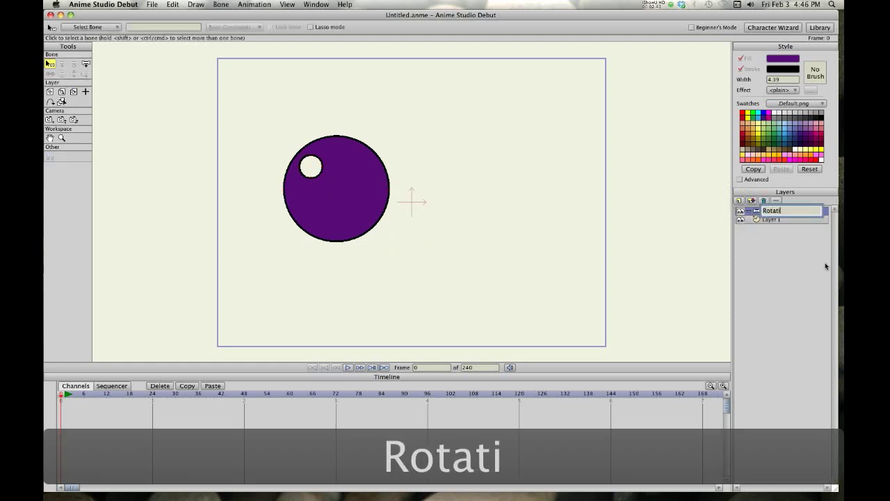
pyautogui.write('RotatingWheel')
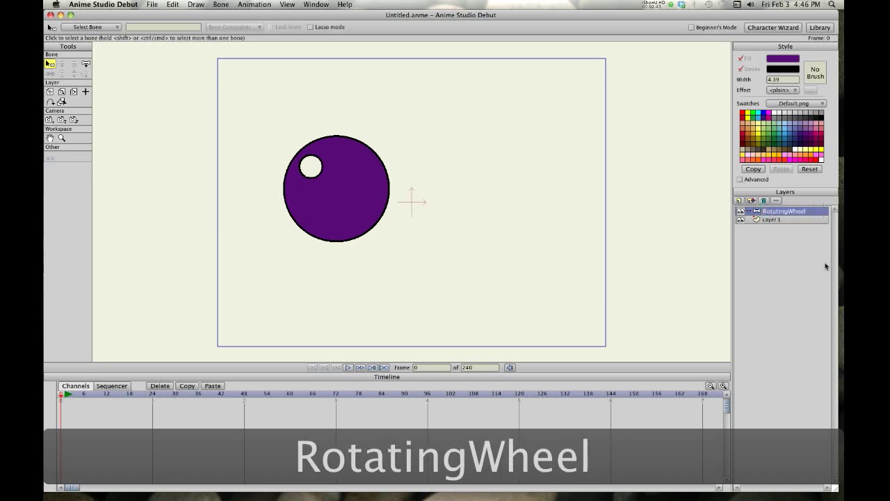
# Drag the circle's Layer 1 inside the RotatingWheel bone layer and select the bone layer.
pyautogui.click(772, 220)
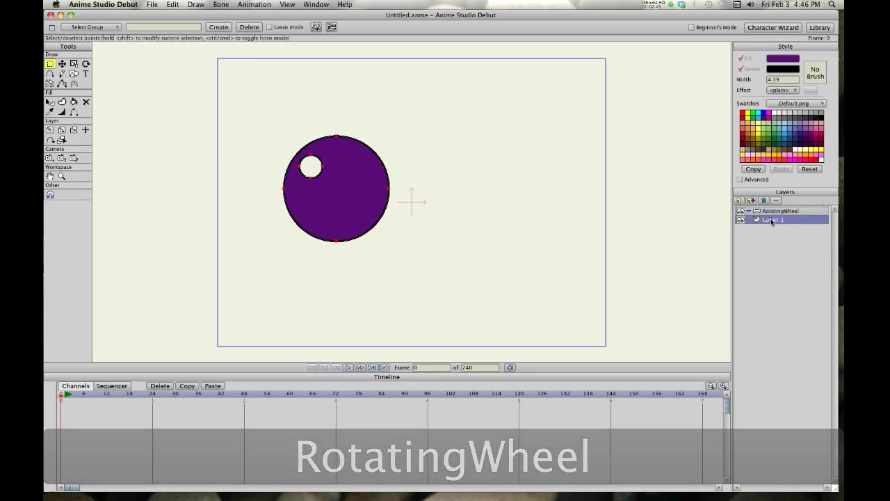
pyautogui.click(333, 181)
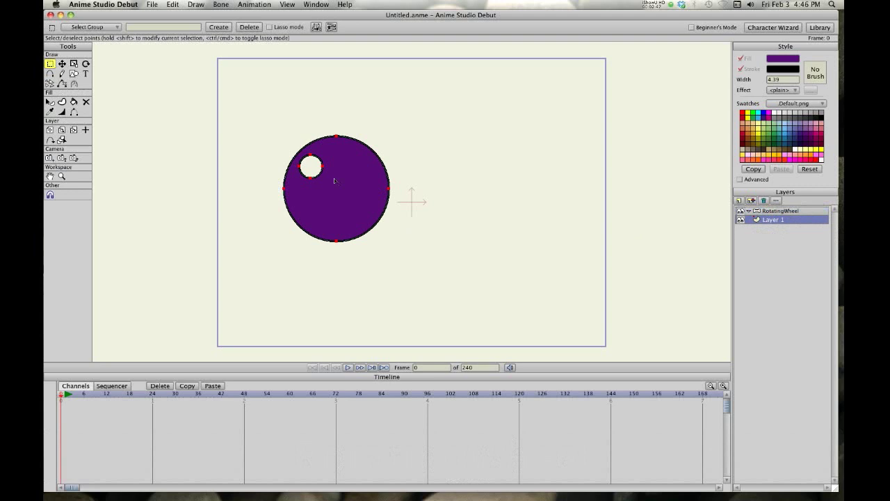
pyautogui.moveTo(348, 220)
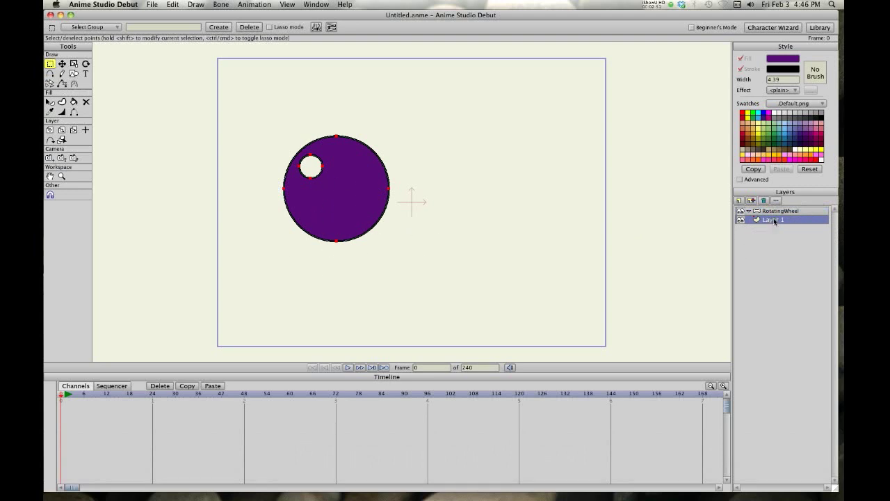
pyautogui.click(779, 212)
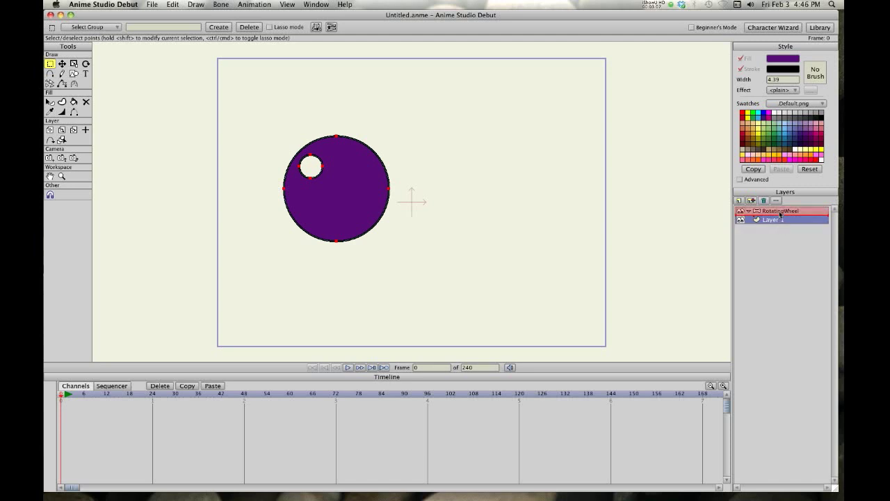
pyautogui.click(778, 219)
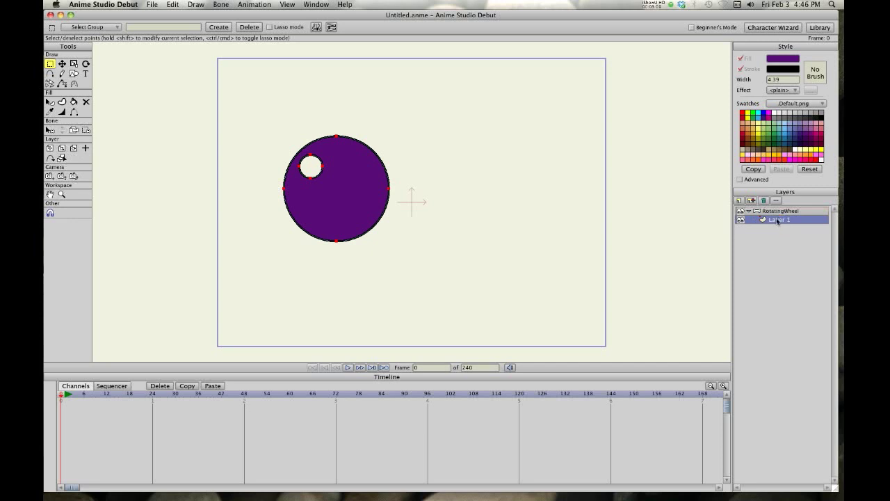
pyautogui.click(779, 211)
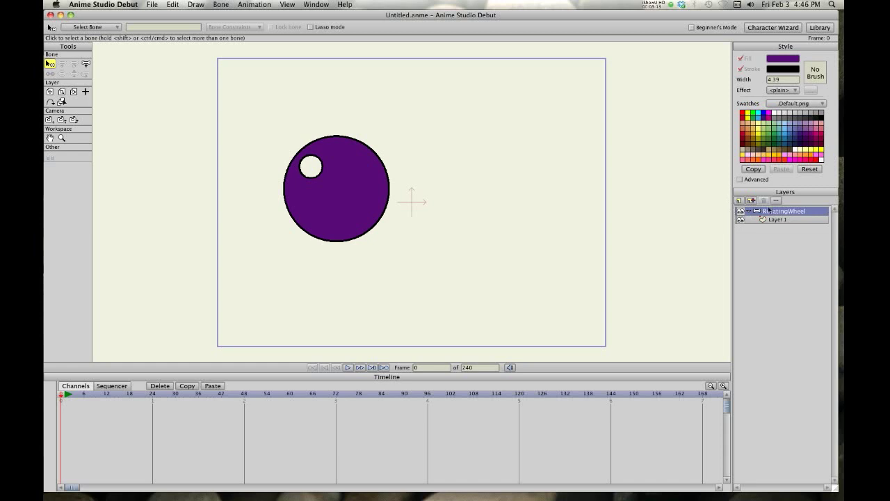
pyautogui.moveTo(171, 108)
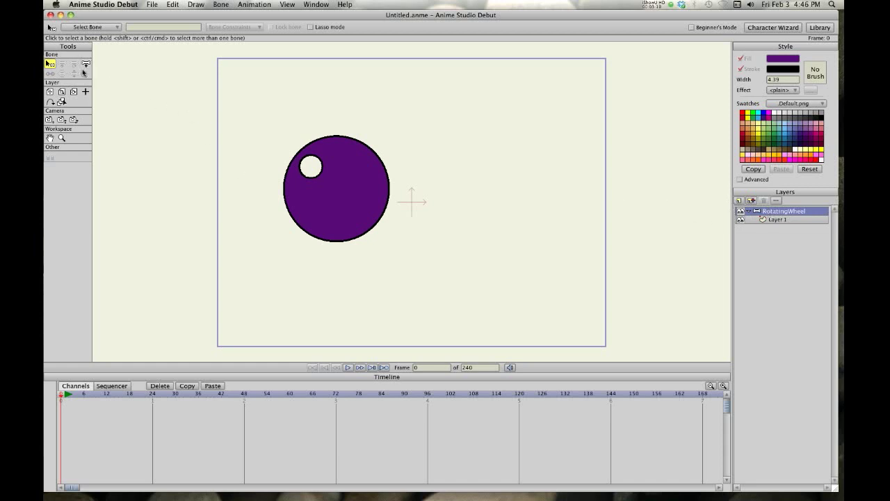
pyautogui.moveTo(86, 64)
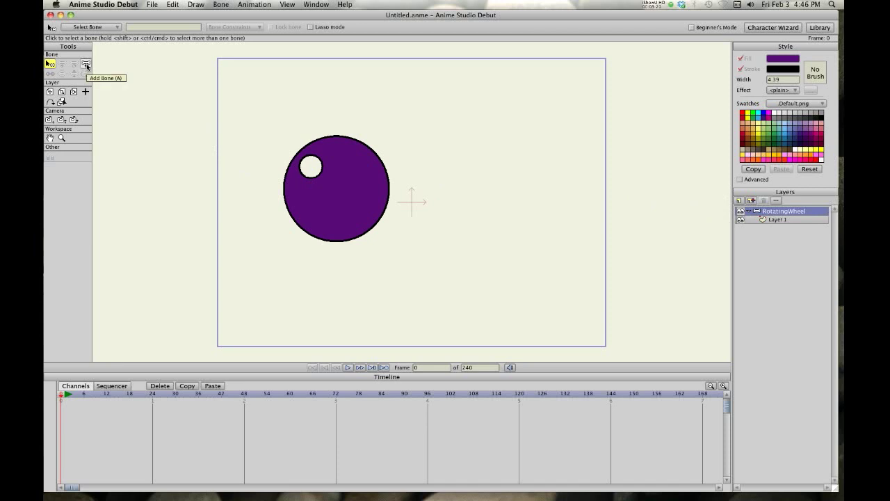
# Add a bone running from the wheel's centre up to its top edge, ready for manipulation.
pyautogui.click(86, 63)
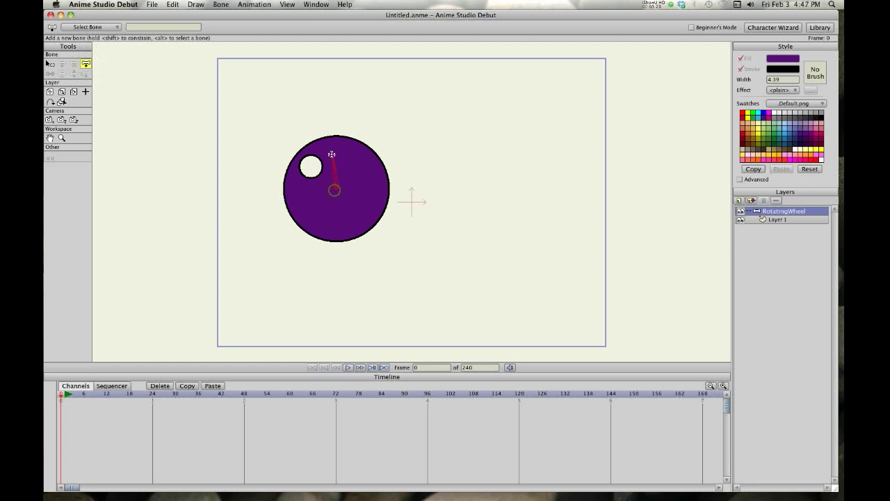
pyautogui.moveTo(332, 155); pyautogui.dragTo(335, 136)
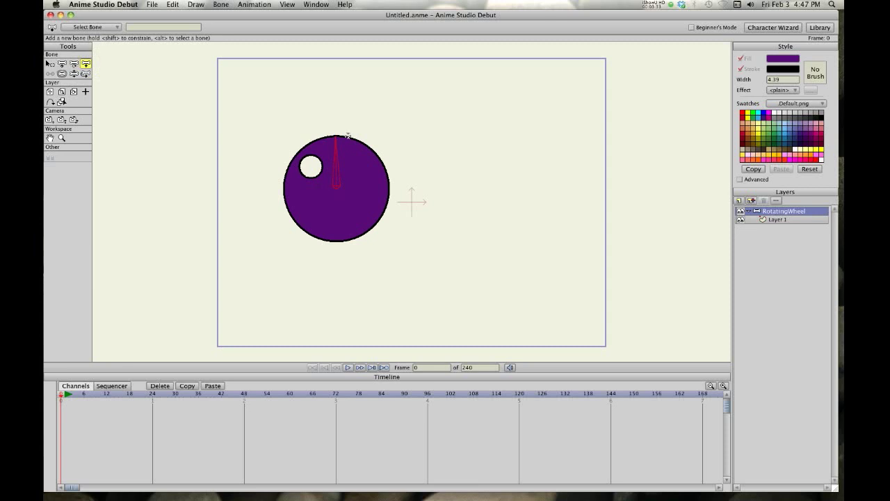
pyautogui.moveTo(561, 274)
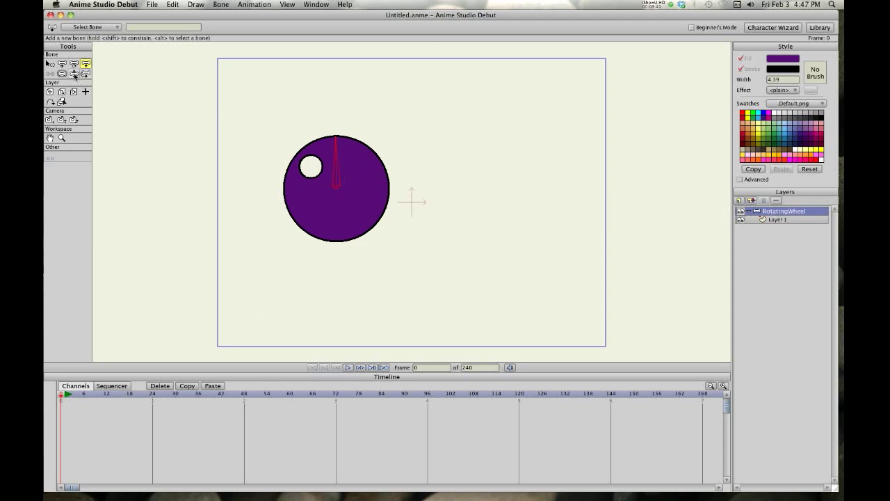
pyautogui.click(74, 74)
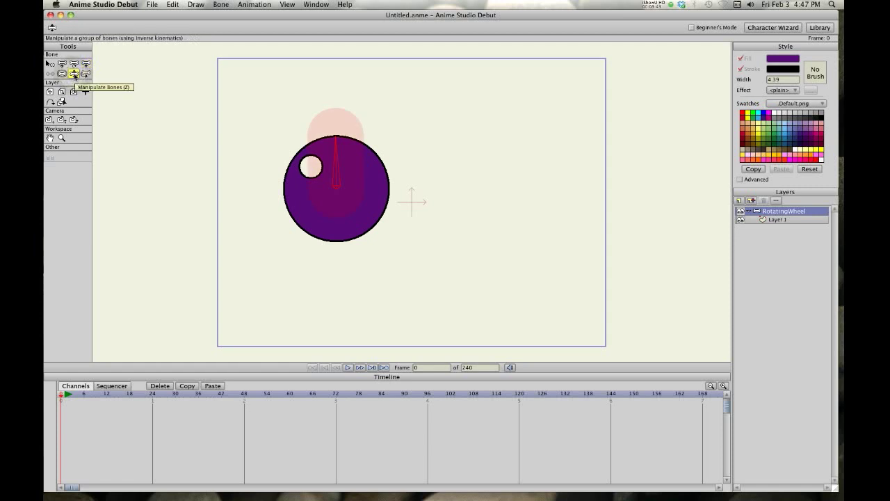
pyautogui.moveTo(119, 91)
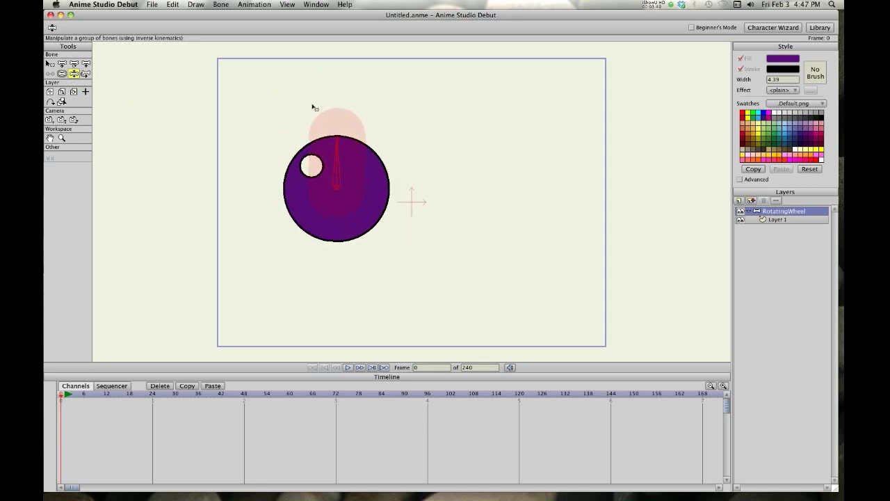
pyautogui.moveTo(837, 229)
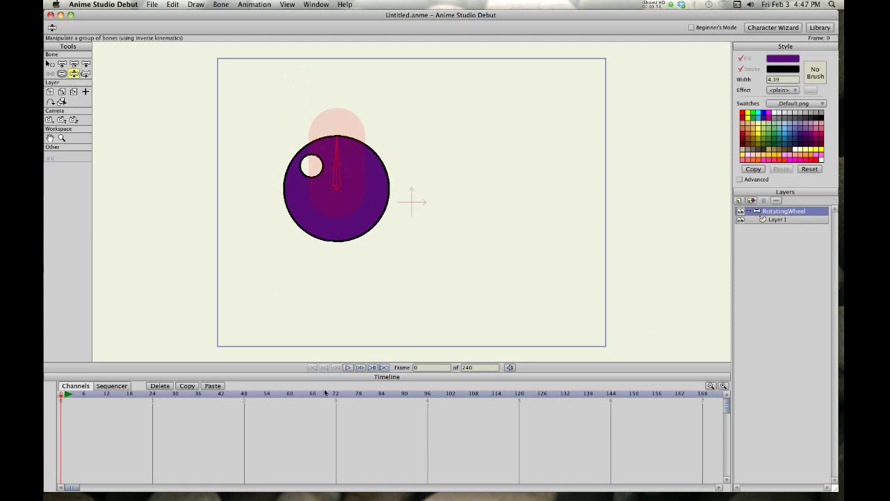
# Rotate the bone 360° at frame 60, then rewind and play the spinning wheel.
pyautogui.click(287, 394)
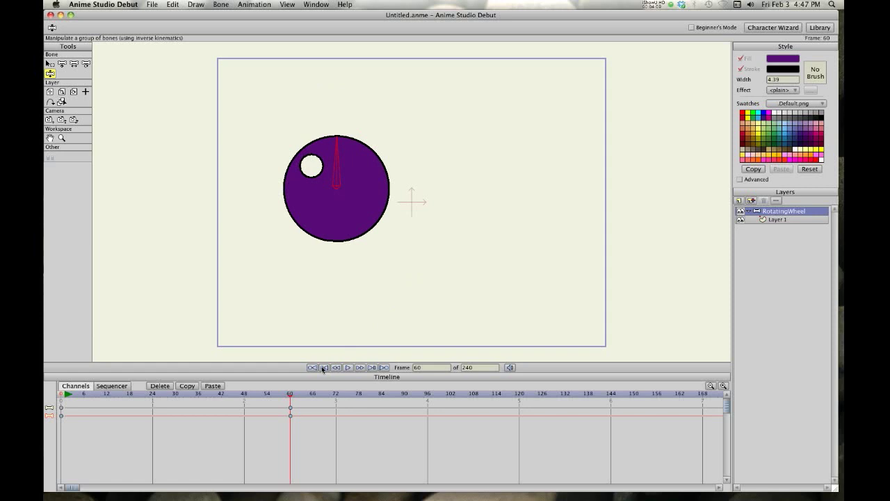
pyautogui.click(347, 367)
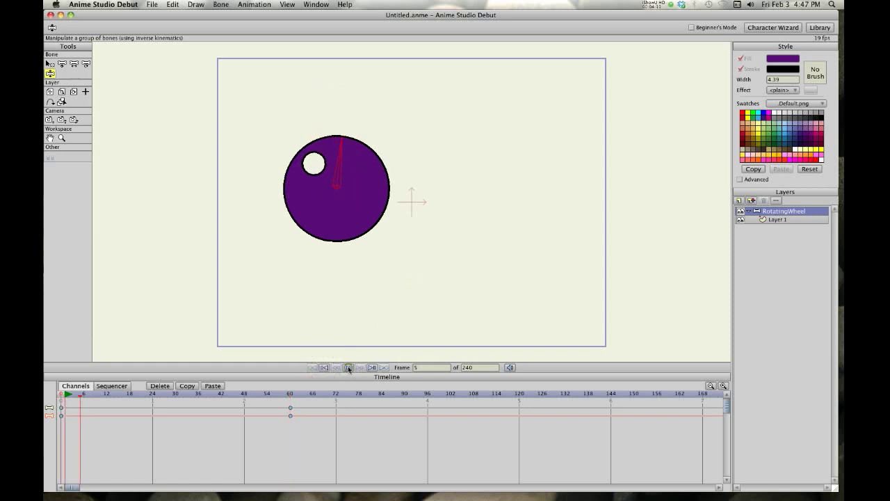
pyautogui.click(347, 367)
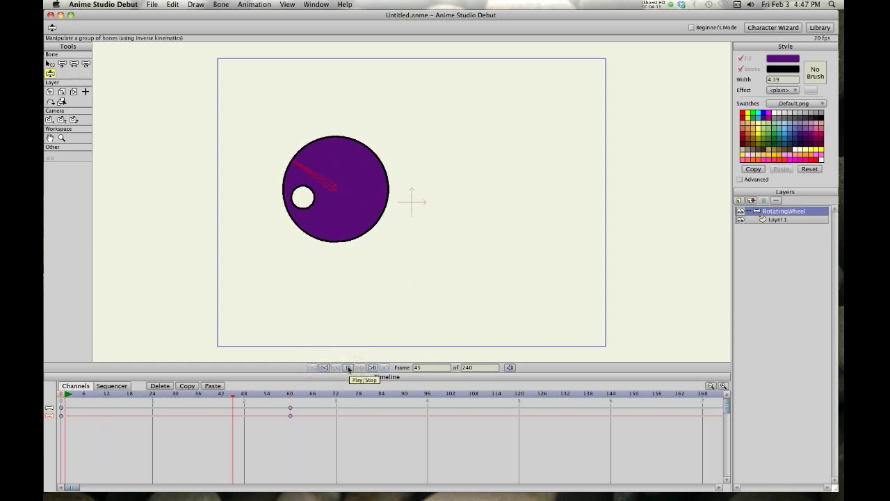
pyautogui.click(348, 367)
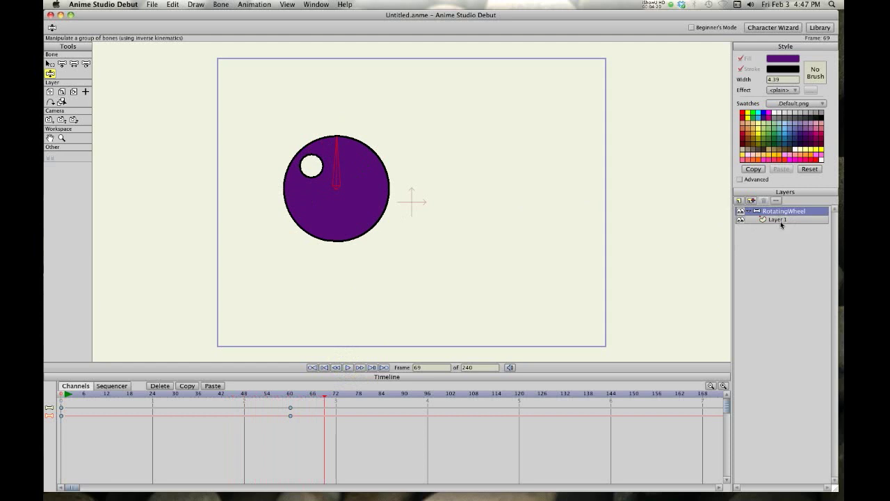
# Review the circle and RotatingWheel layers, then start a fresh empty document with File > New.
pyautogui.click(778, 219)
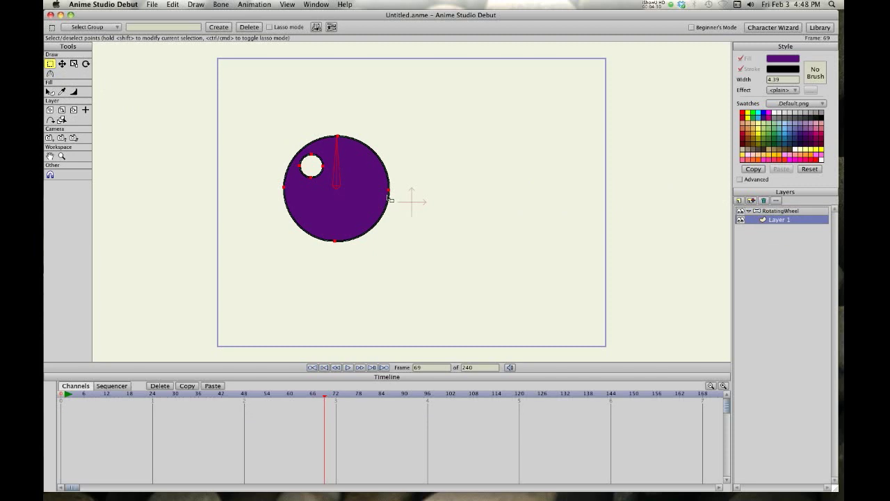
pyautogui.click(134, 128)
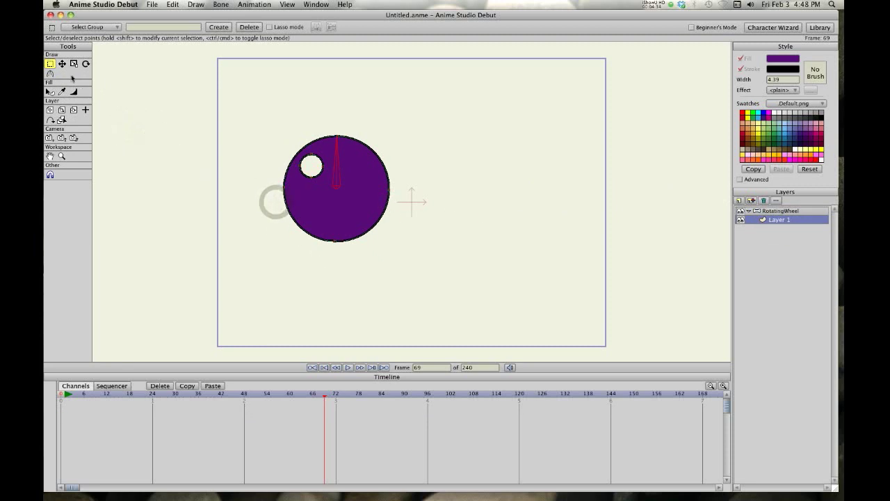
pyautogui.click(779, 220)
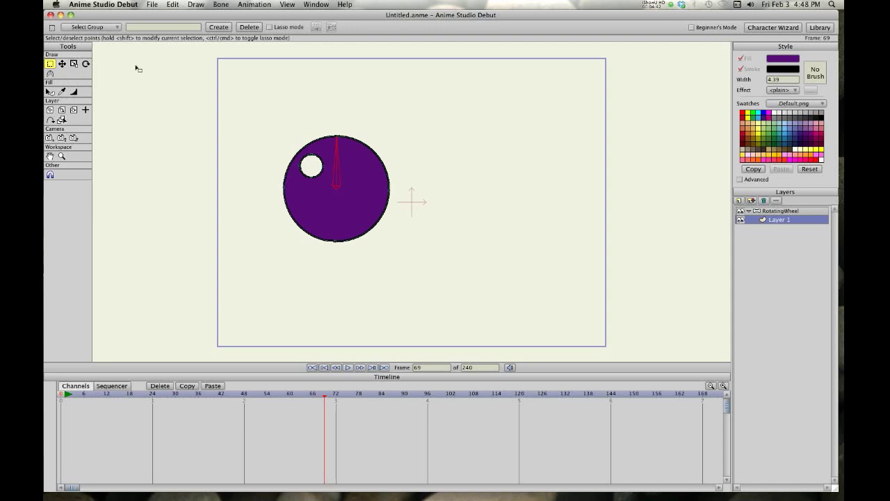
pyautogui.click(780, 212)
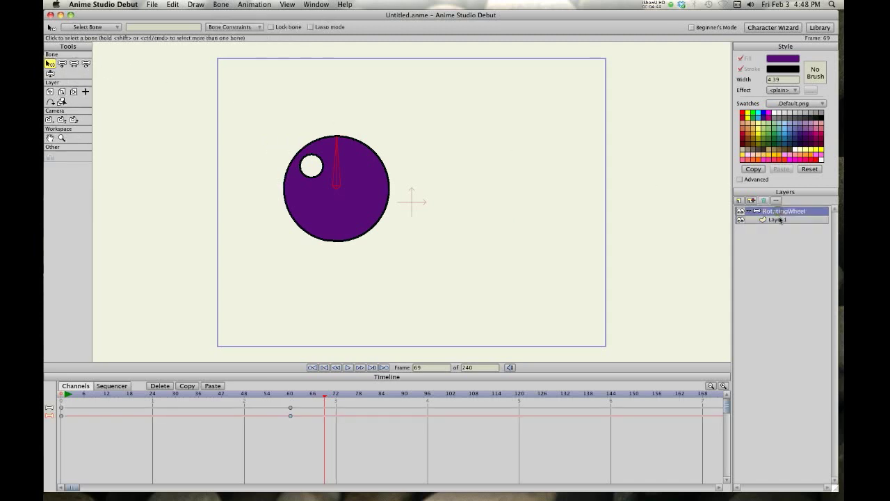
pyautogui.click(778, 220)
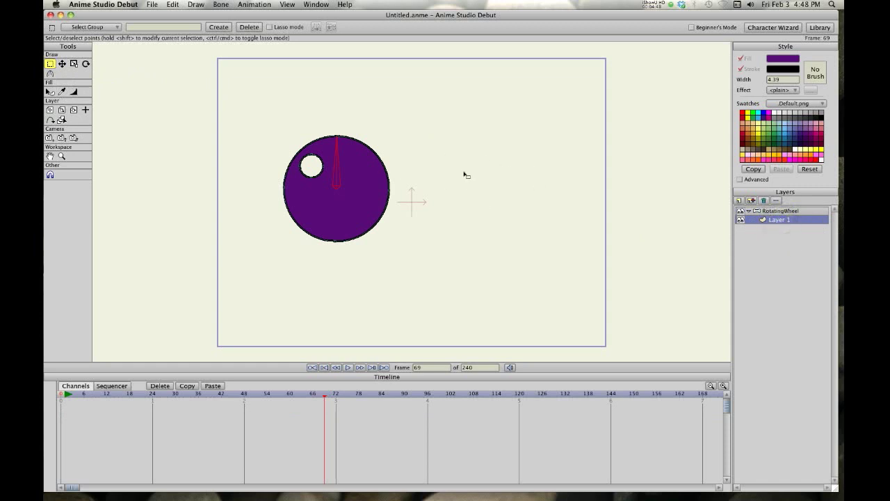
pyautogui.moveTo(495, 219)
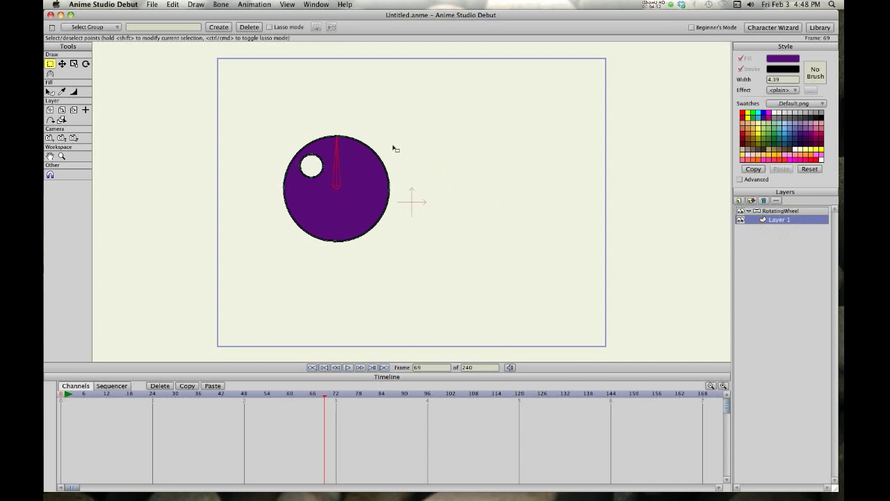
pyautogui.moveTo(393, 128)
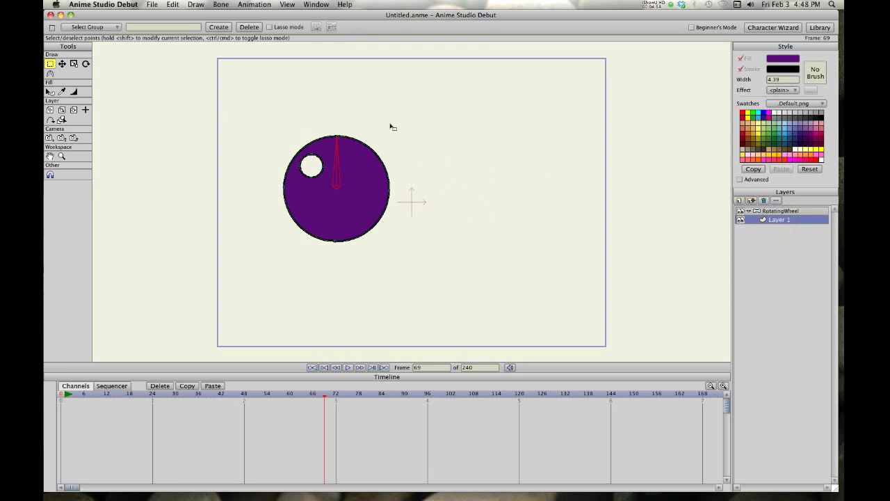
pyautogui.click(151, 5)
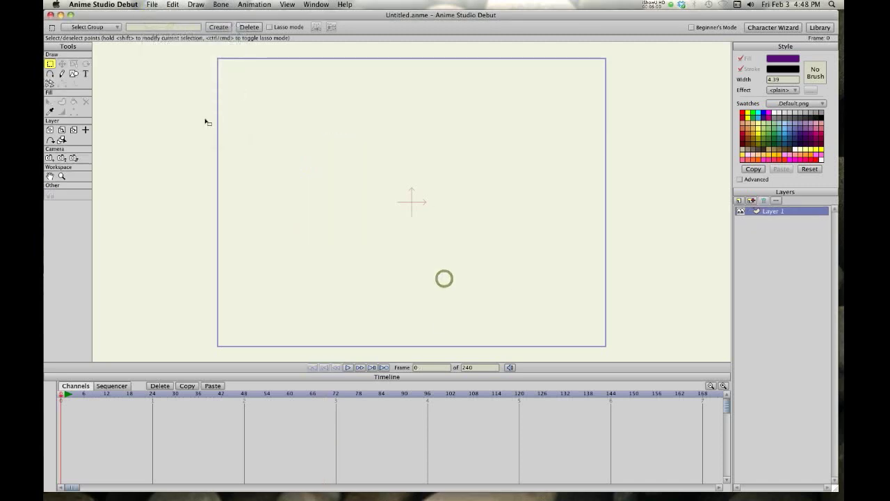
# Redraw the purple wheel's small and large circles on the fresh canvas.
pyautogui.click(73, 74)
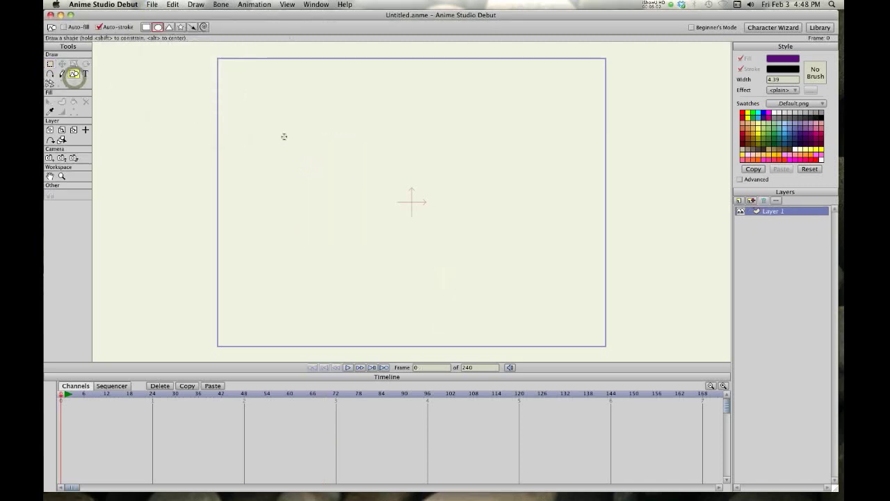
pyautogui.moveTo(281, 132); pyautogui.dragTo(317, 156)
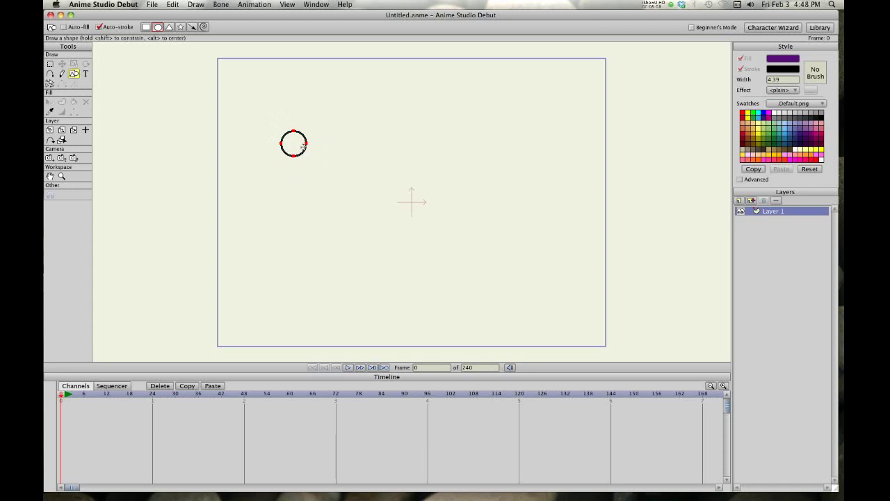
pyautogui.moveTo(270, 114); pyautogui.dragTo(336, 180)
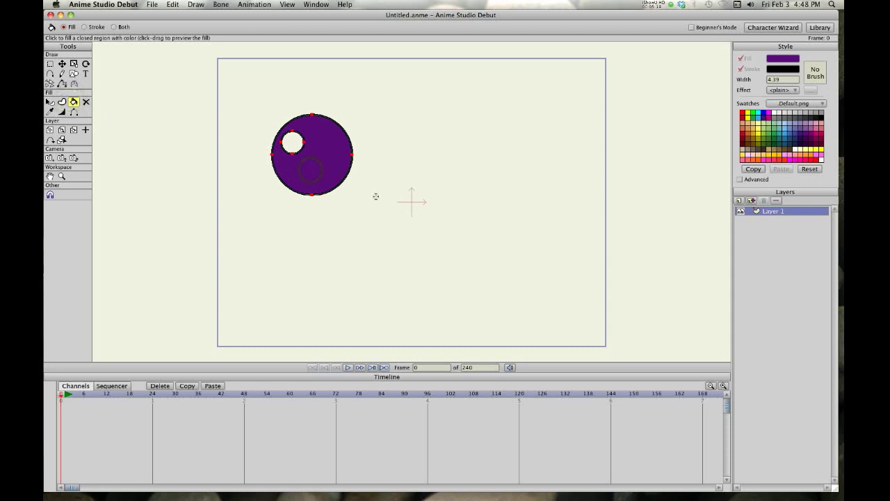
# Draw a star beside the wheel and fill it yellow with the Paint Bucket.
pyautogui.click(87, 73)
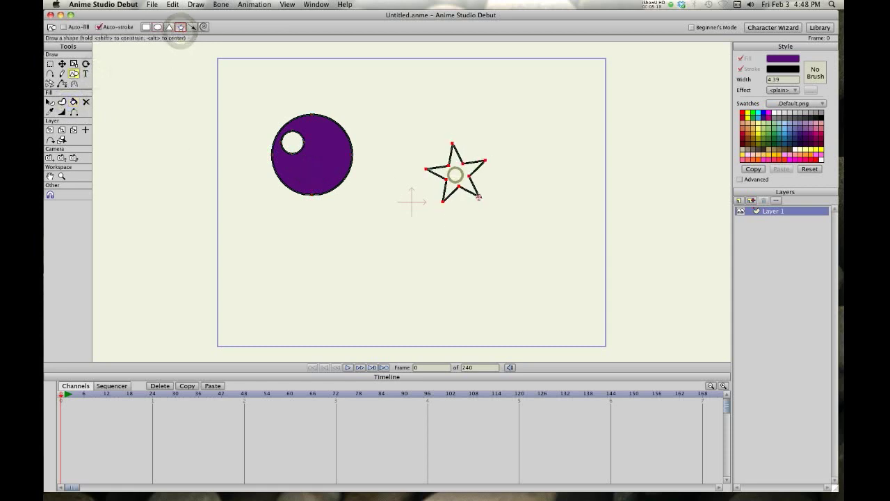
pyautogui.click(50, 101)
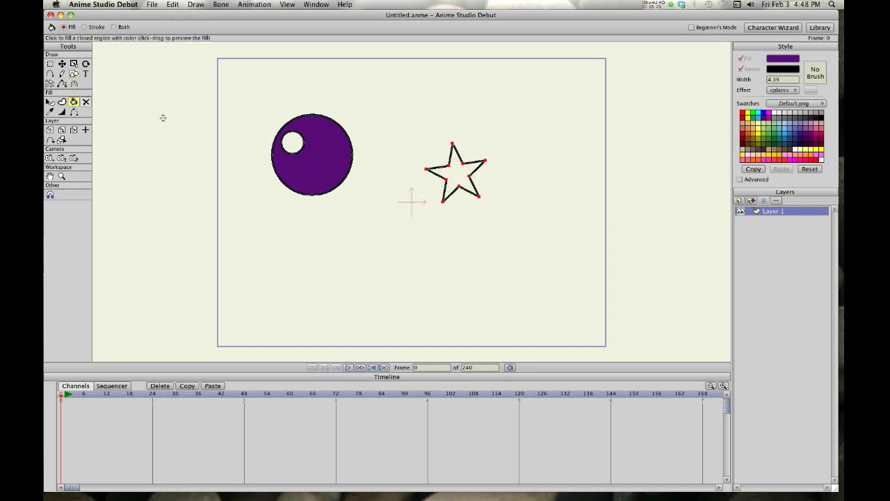
pyautogui.click(758, 136)
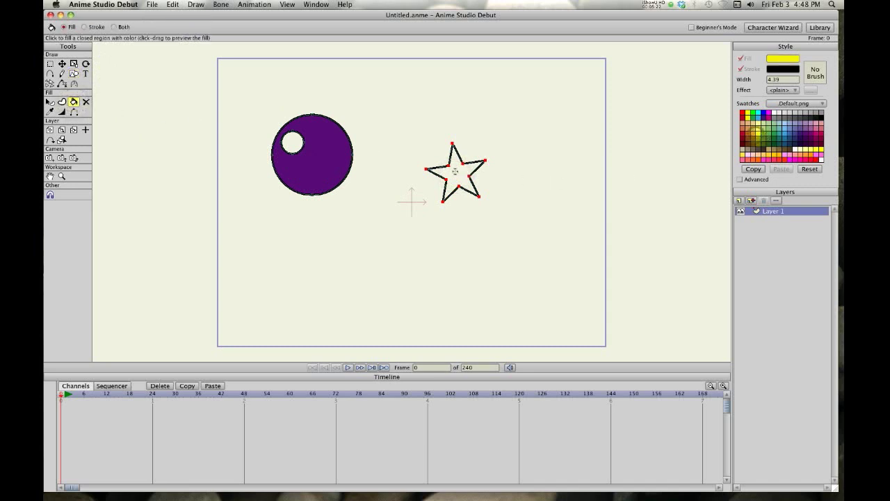
pyautogui.click(453, 172)
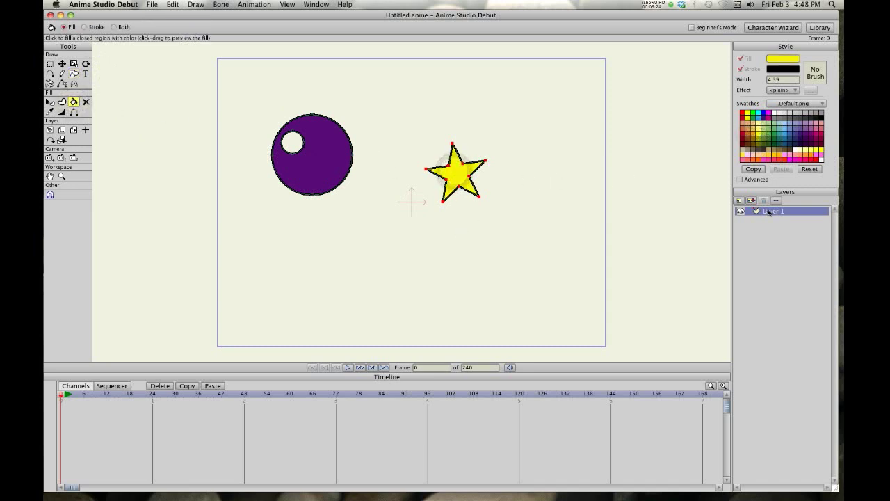
pyautogui.click(739, 200)
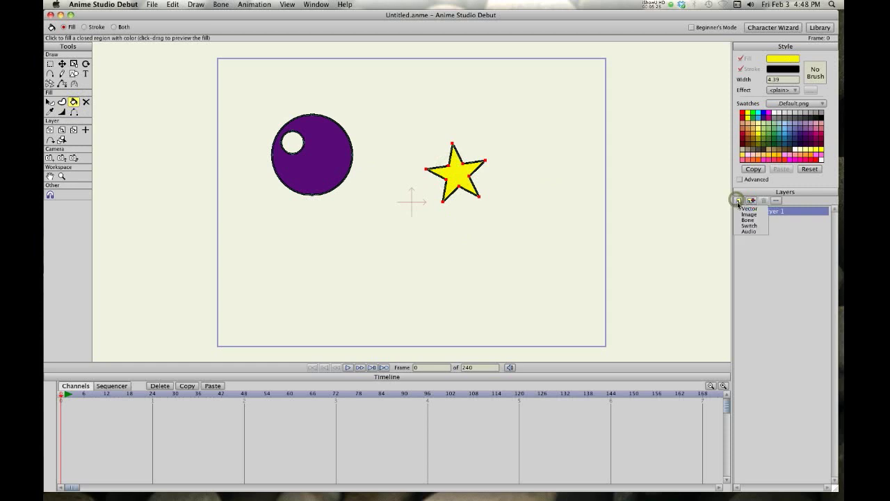
# Add a new Bone layer and rename it rotatingbone.
pyautogui.click(748, 215)
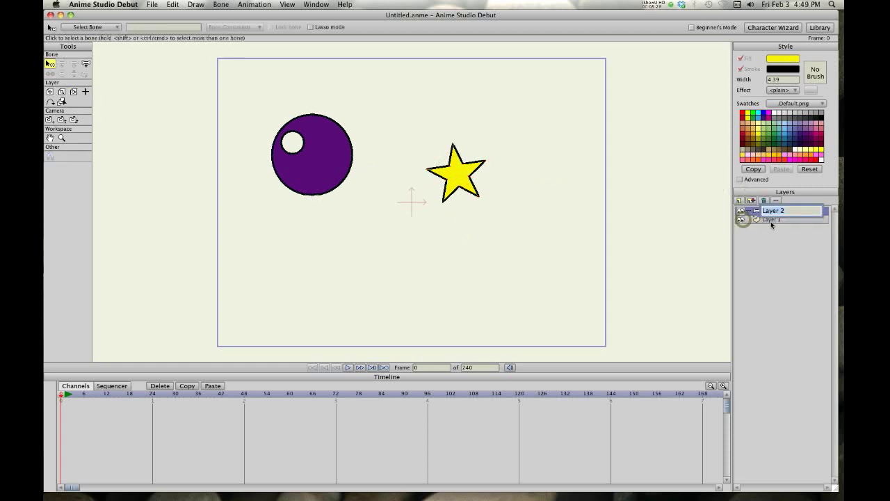
pyautogui.doubleClick(773, 210)
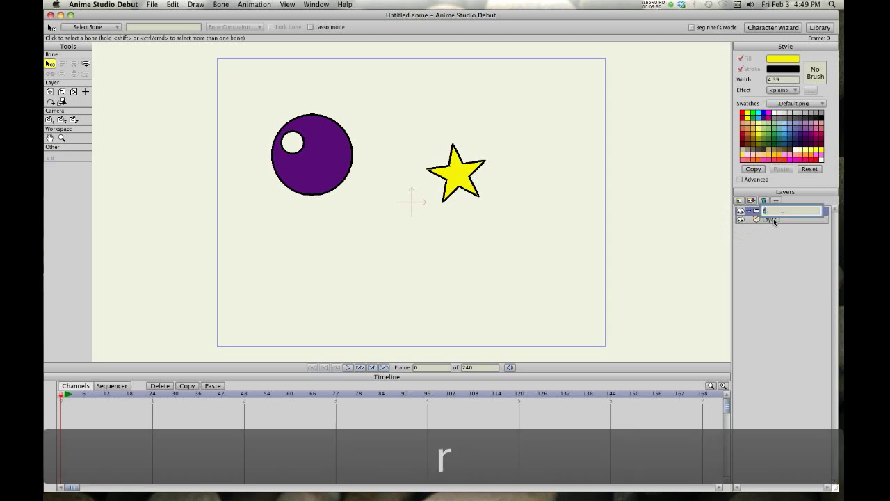
pyautogui.write('rotating')
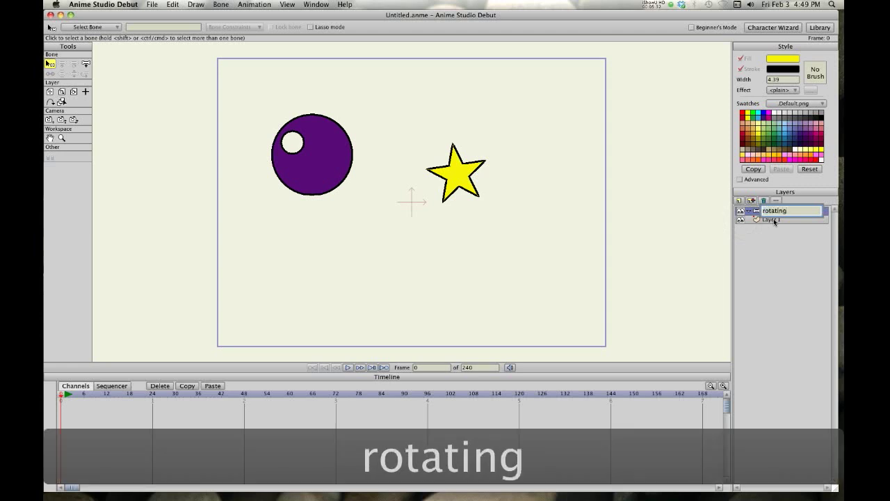
pyautogui.write('bone')
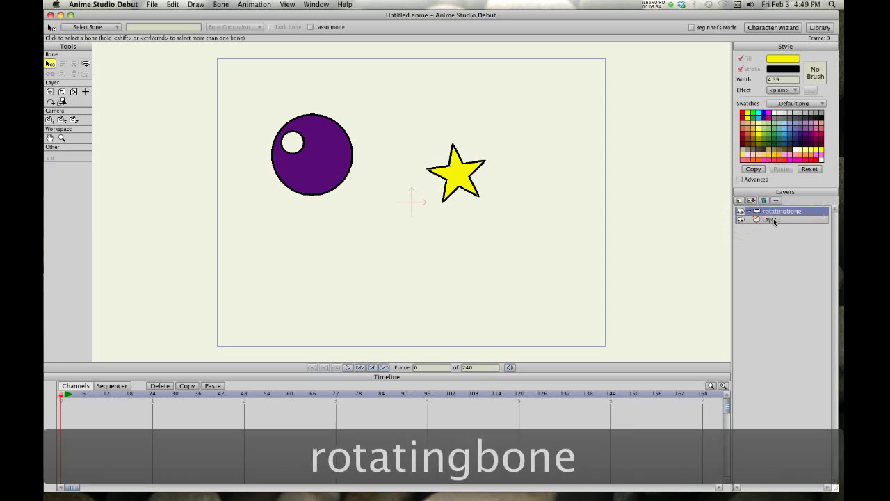
# Nest Layer 1 inside rotatingbone and add a bone at the wheel's centre.
pyautogui.click(771, 219)
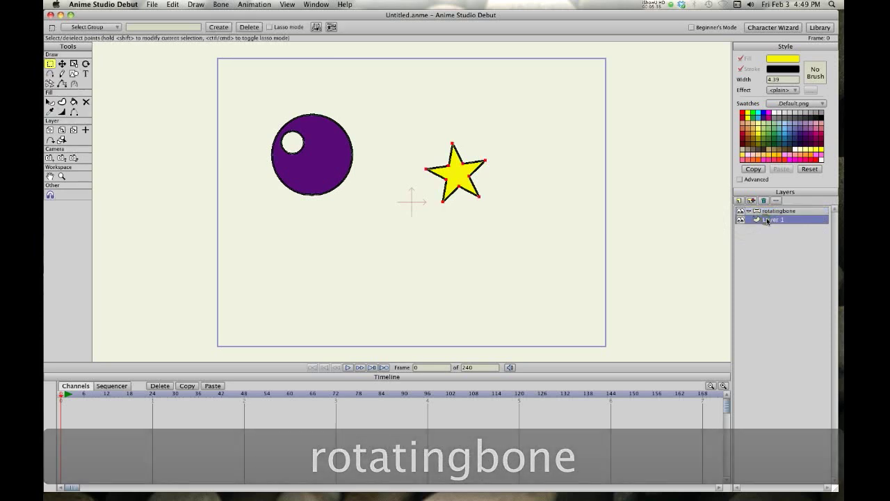
pyautogui.click(772, 220)
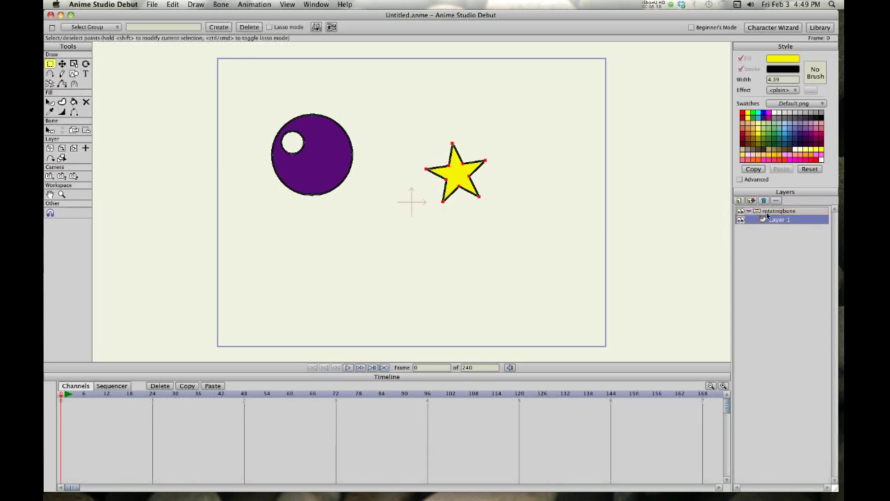
pyautogui.click(779, 211)
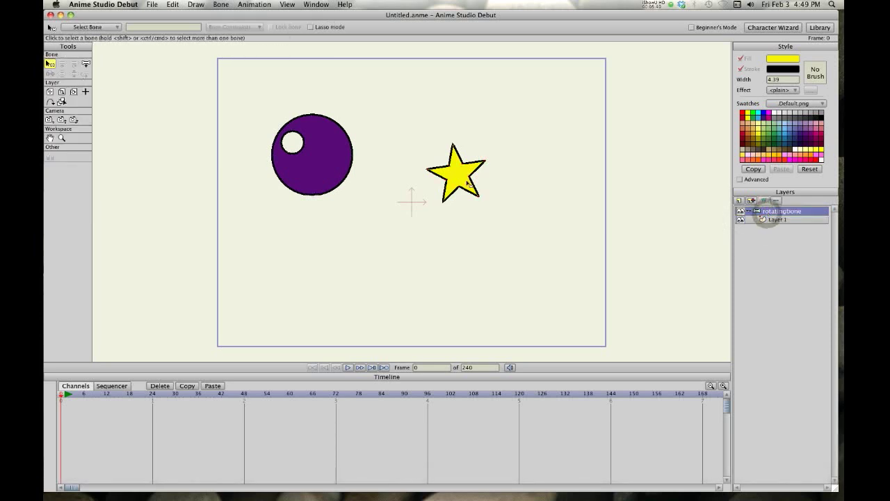
pyautogui.click(86, 64)
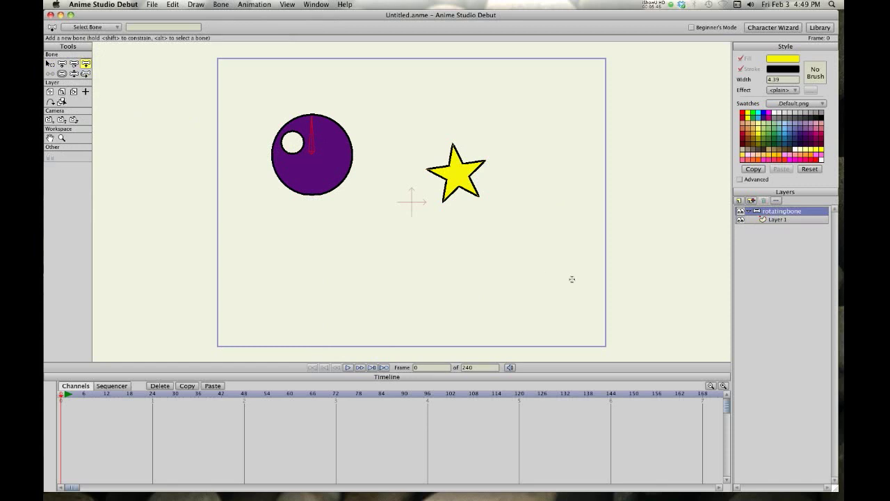
# With Manipulate Bones, key a full 360° rotation of the bone at frame 60 and preview it from frame 1.
pyautogui.click(288, 393)
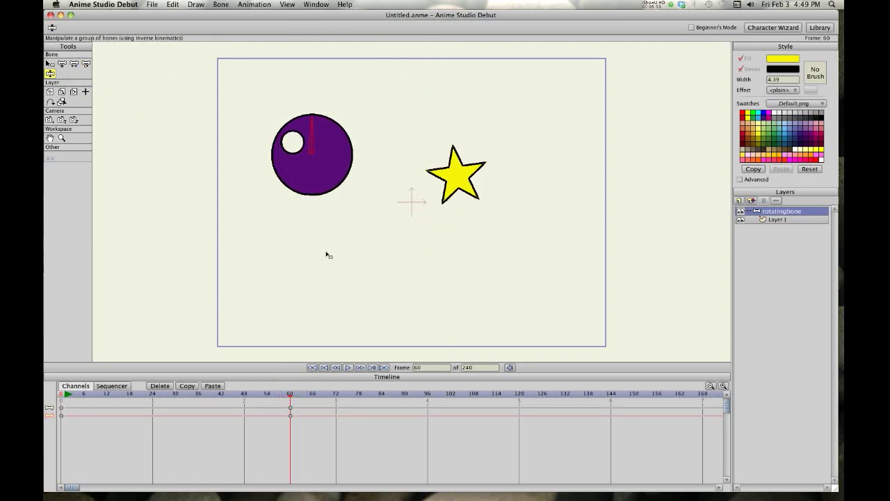
pyautogui.click(320, 367)
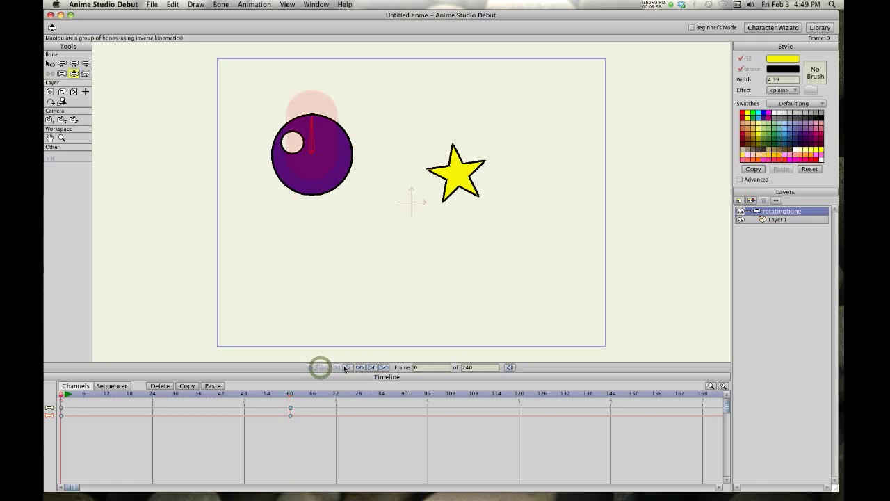
pyautogui.click(348, 367)
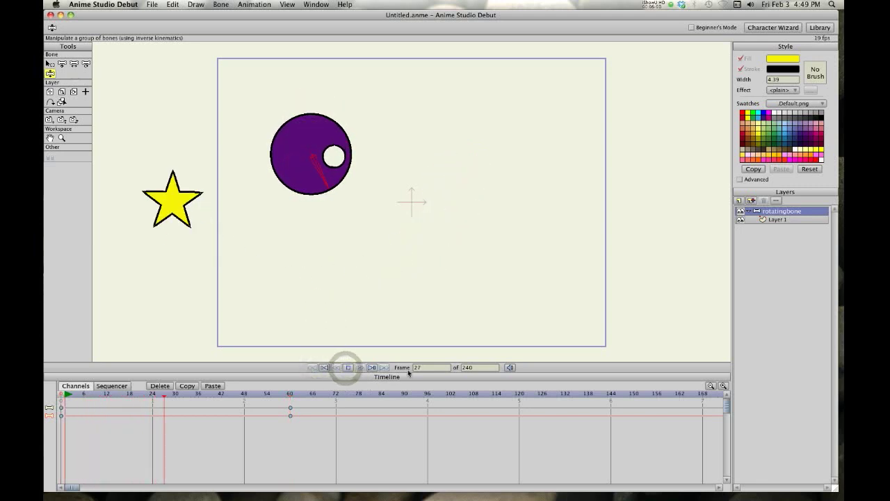
pyautogui.click(359, 367)
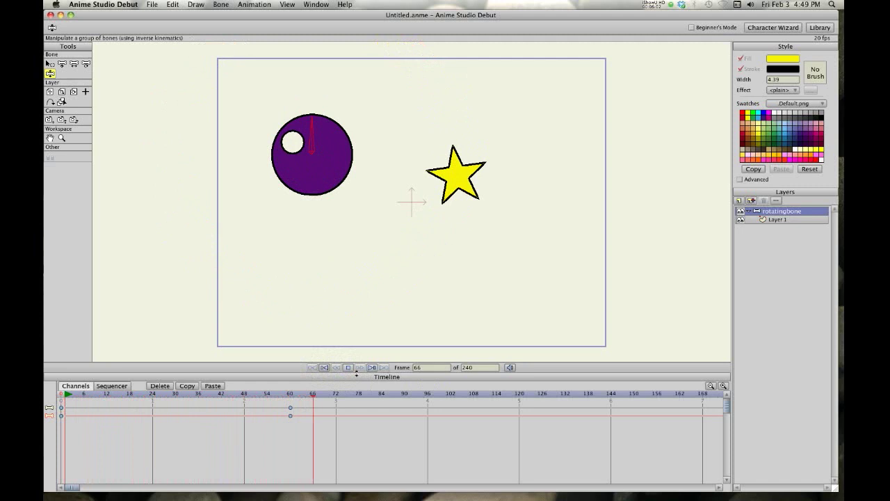
pyautogui.click(347, 367)
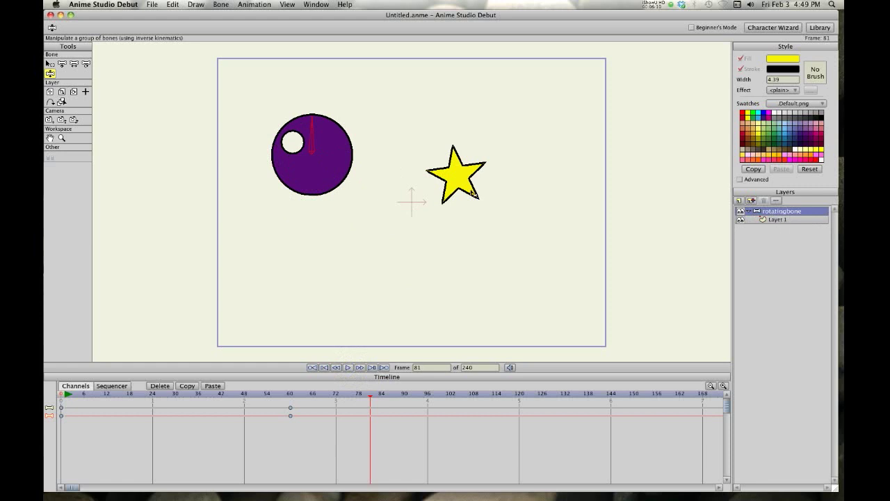
pyautogui.moveTo(295, 323)
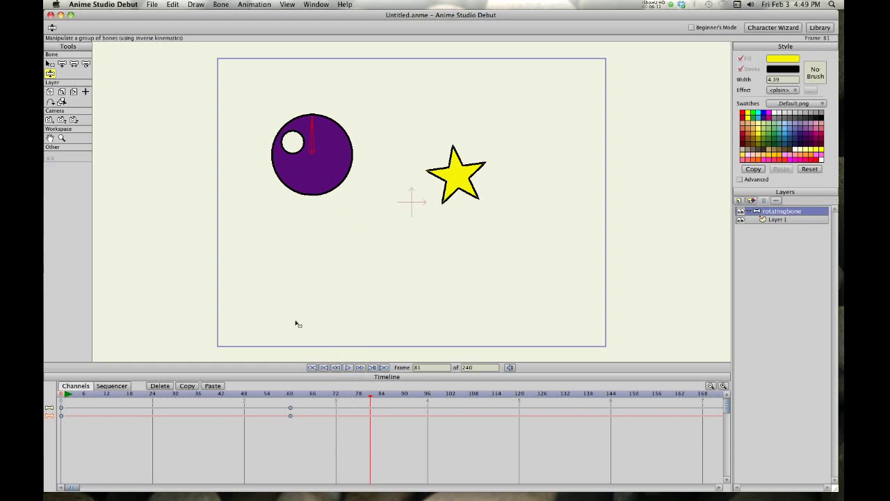
pyautogui.moveTo(137, 374)
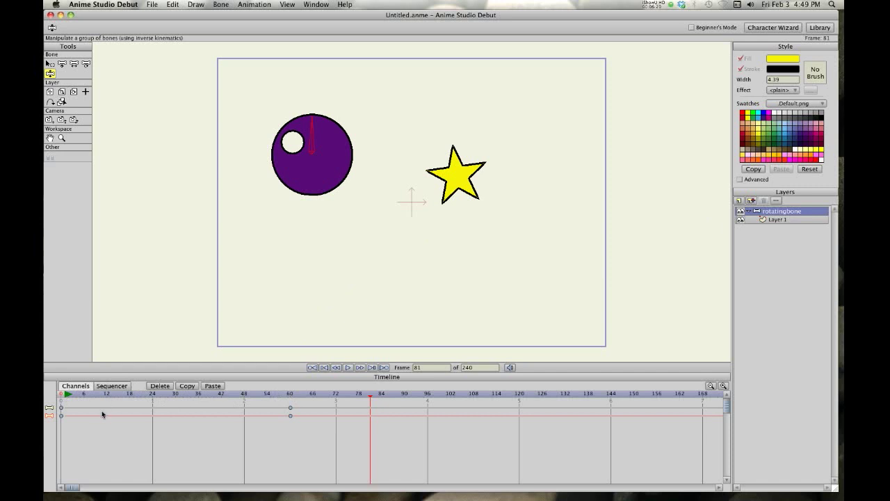
pyautogui.moveTo(70, 402)
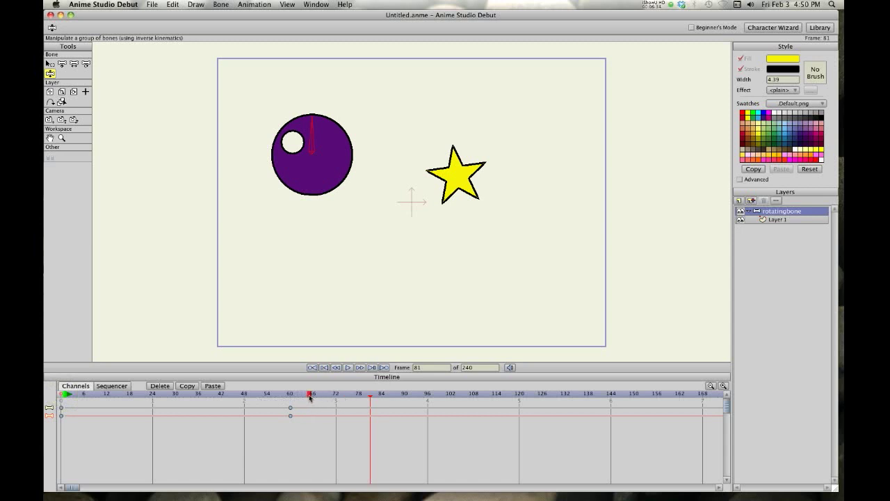
pyautogui.moveTo(44, 403)
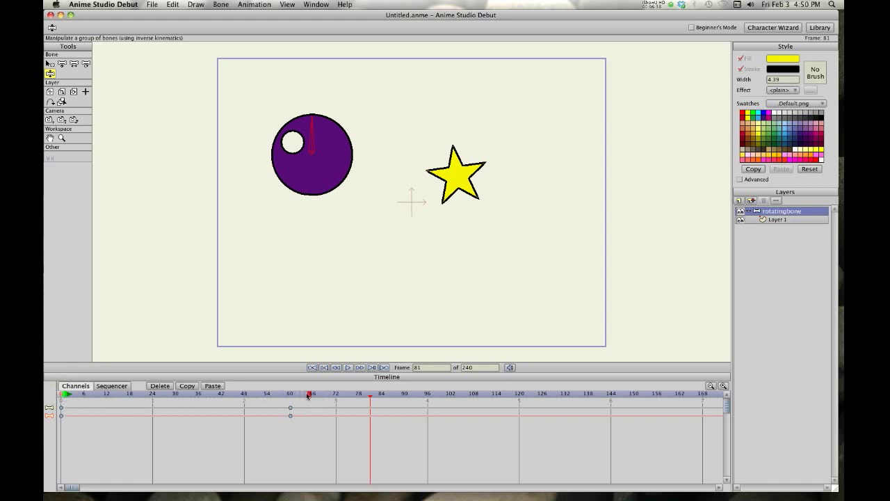
# Mark frame 60 as the playback range end with looping and play the continuous wheel-and-star spin.
pyautogui.click(67, 395)
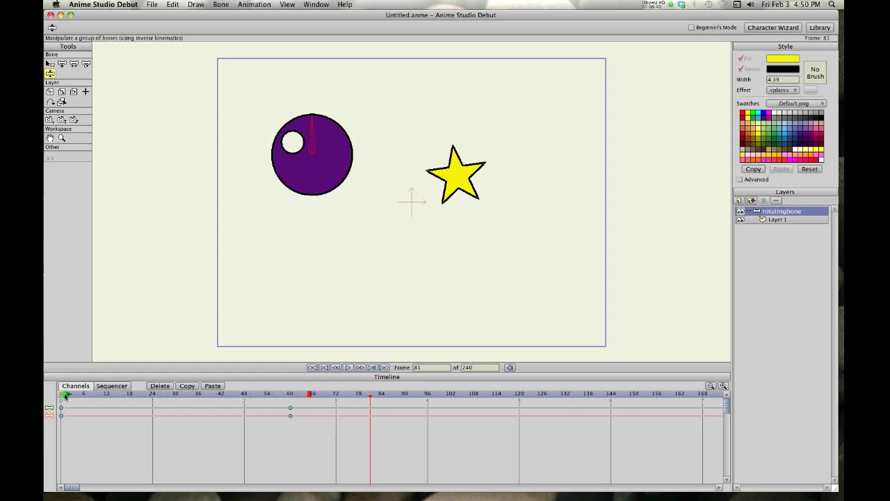
pyautogui.moveTo(281, 395)
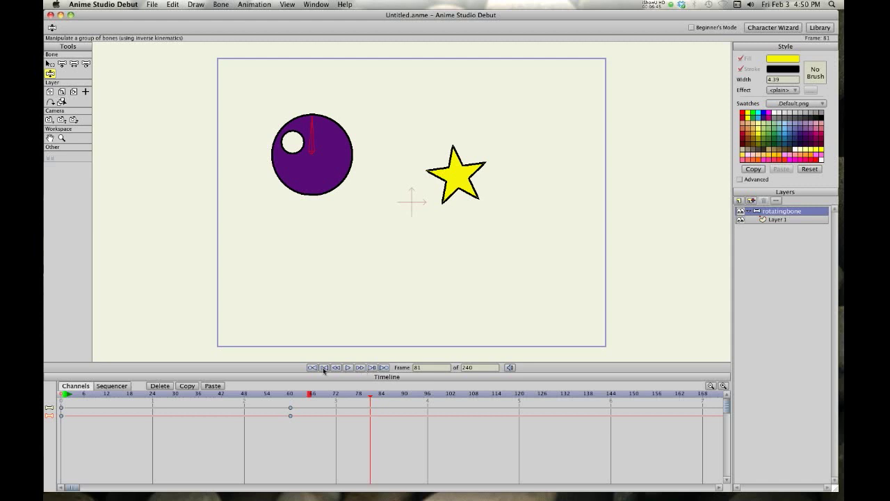
pyautogui.click(347, 367)
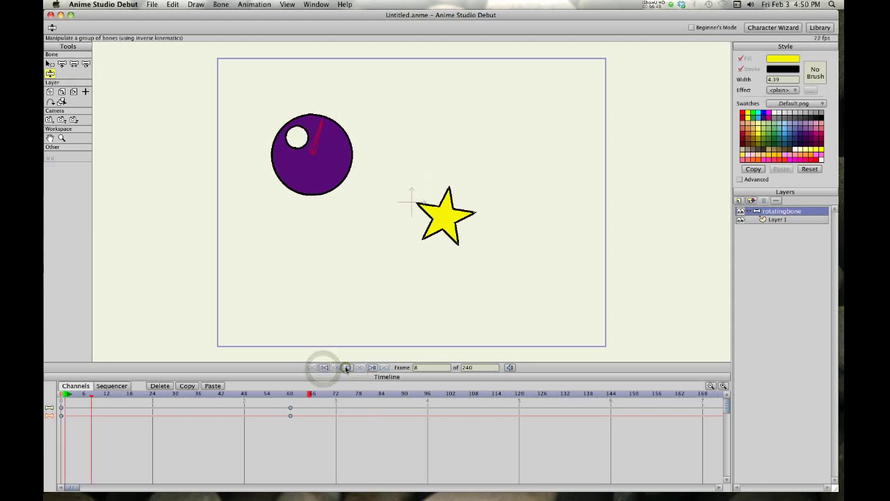
pyautogui.click(347, 367)
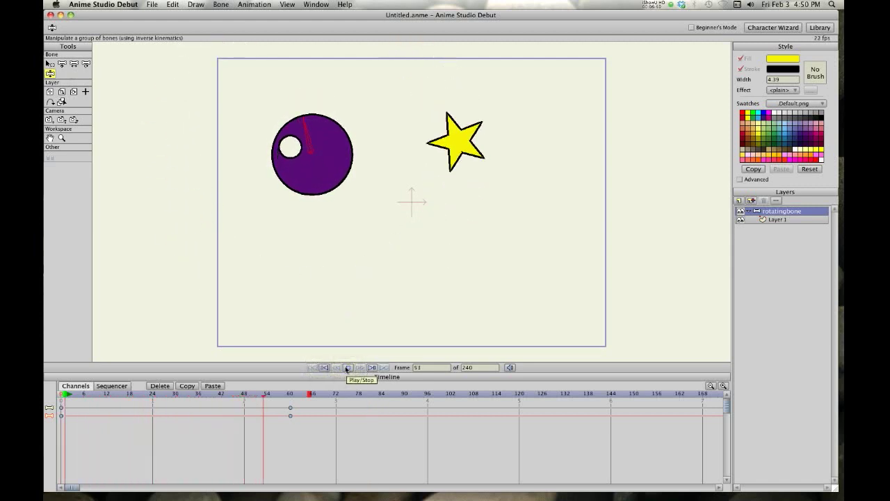
pyautogui.click(346, 367)
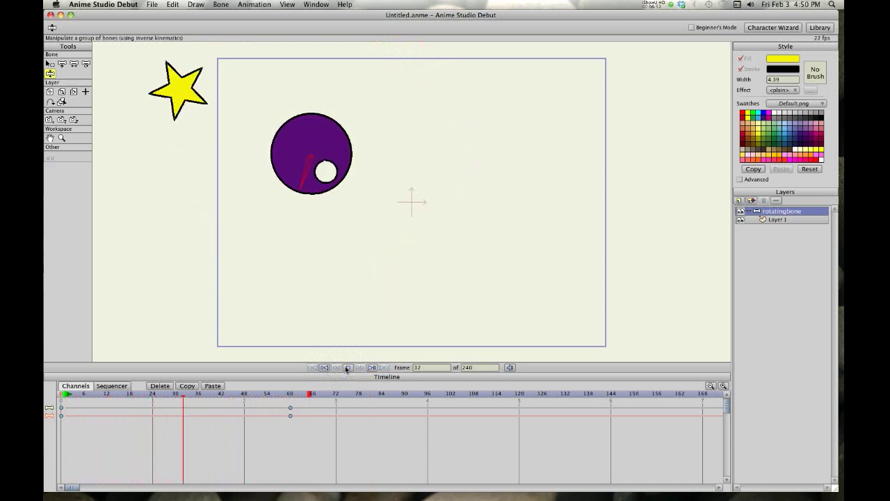
pyautogui.click(348, 367)
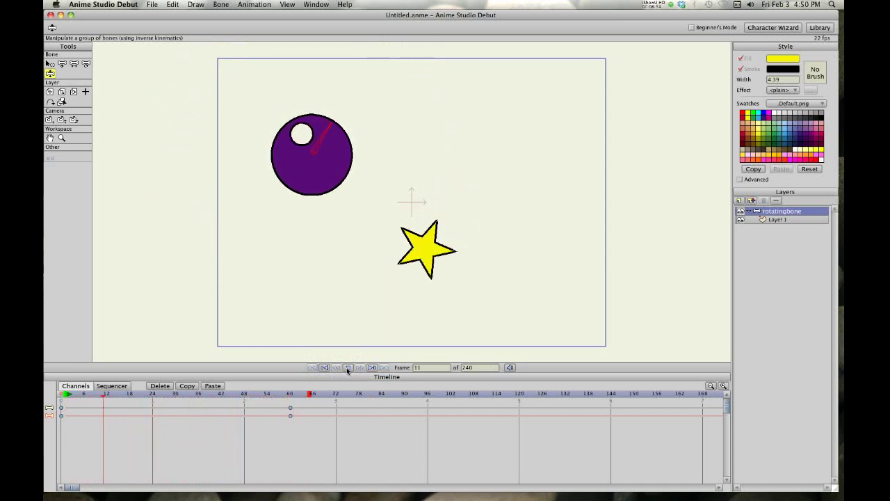
pyautogui.click(347, 367)
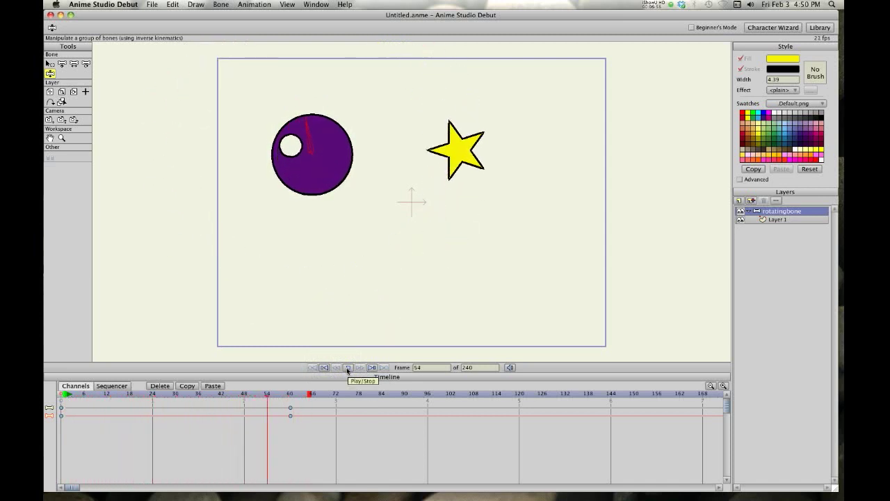
pyautogui.click(347, 367)
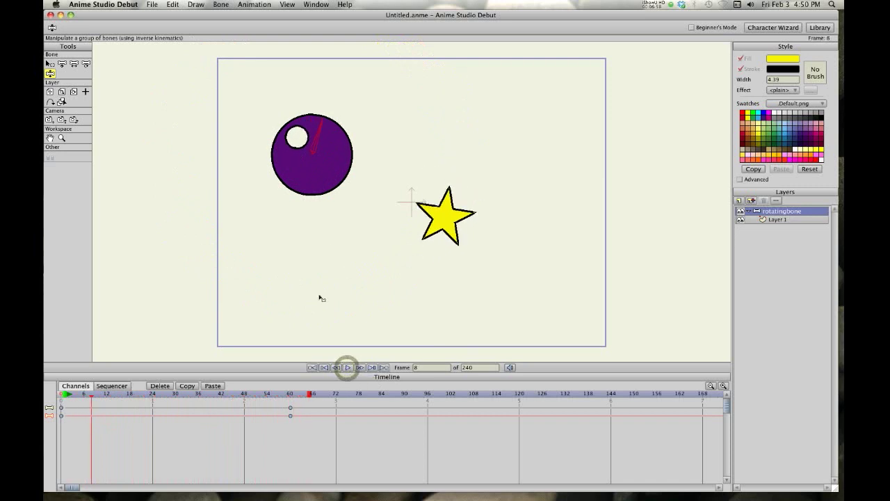